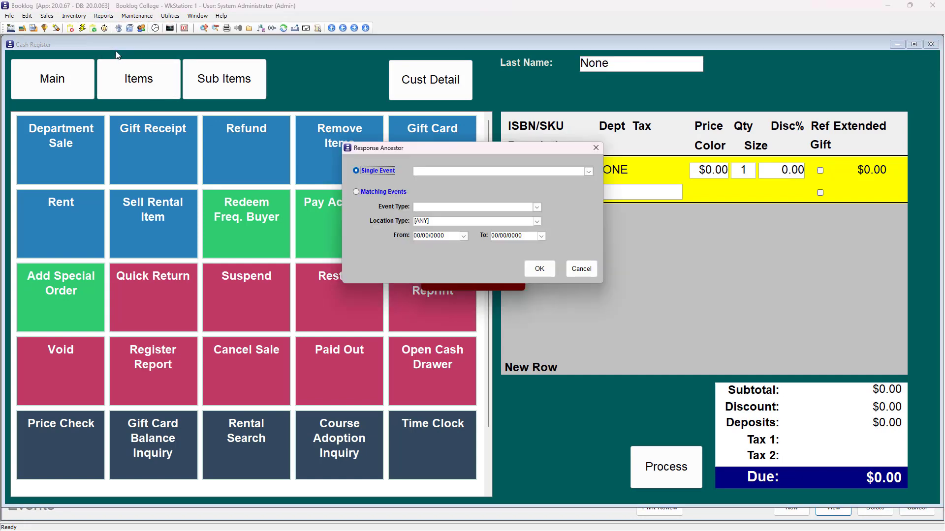
# Step: Dismiss the Response Ancestor dialog to reach the Event Type Picklist
pyautogui.click(588, 172)
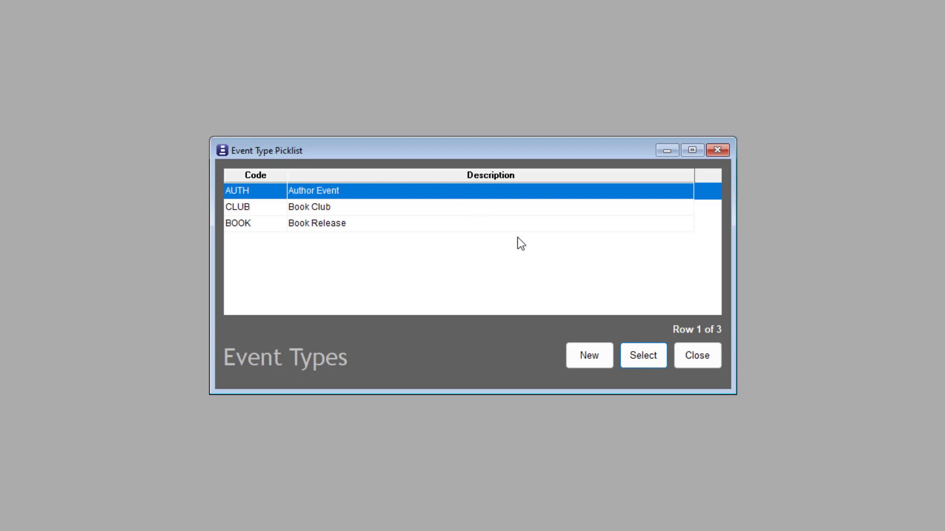
# Step: Create event type CHRD with description 'Childrens Reading Event'
pyautogui.click(589, 356)
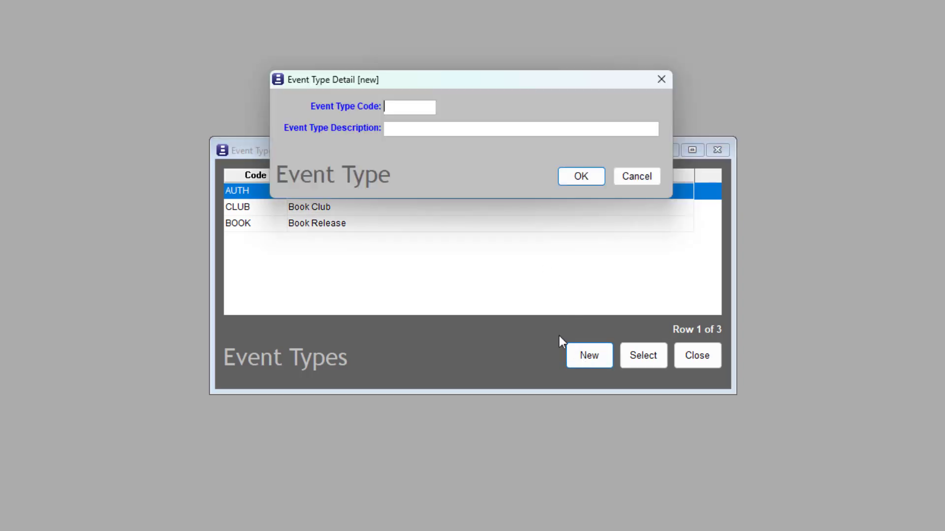
pyautogui.write('CHRD')
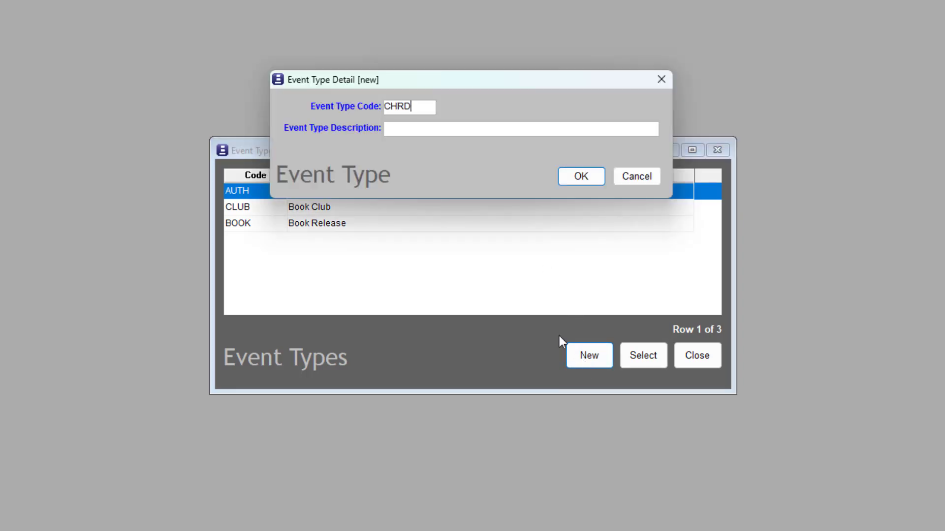
pyautogui.write('Childr')
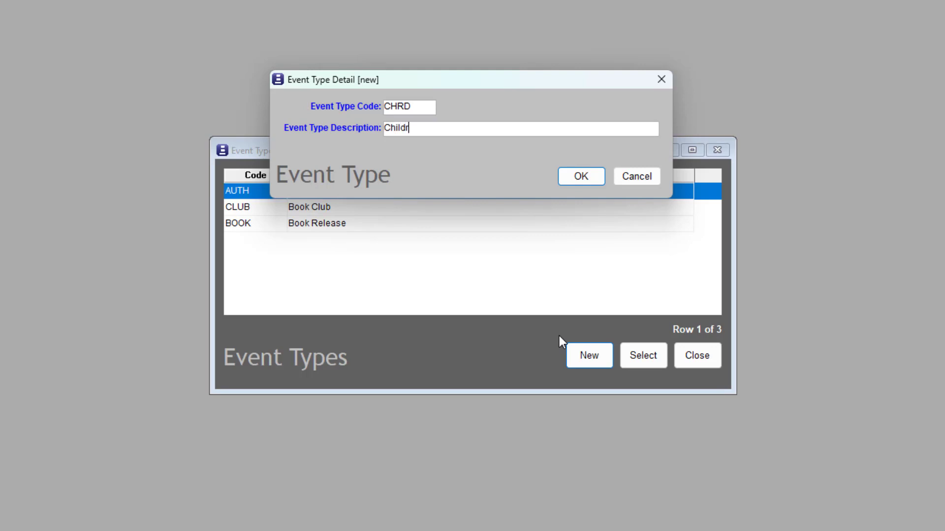
pyautogui.write('ens Re')
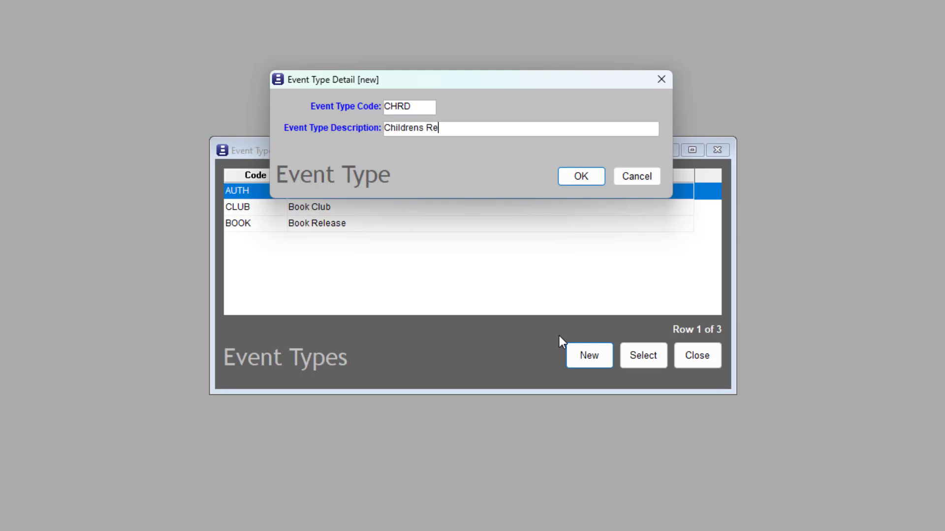
pyautogui.write('a')
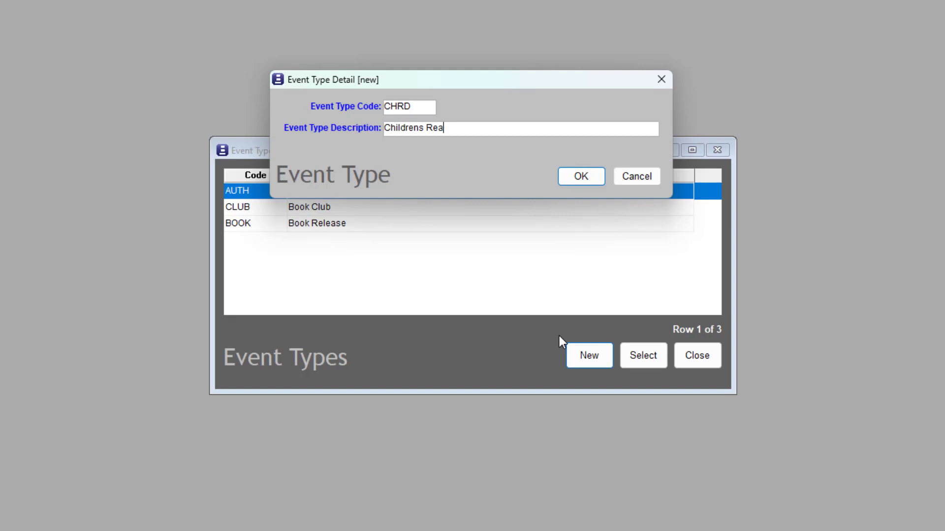
pyautogui.write('ding Event')
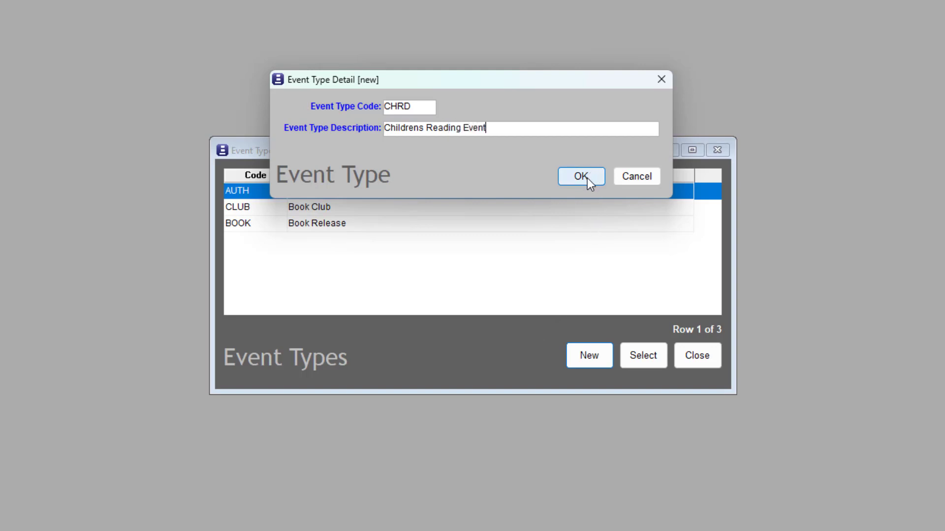
pyautogui.click(580, 177)
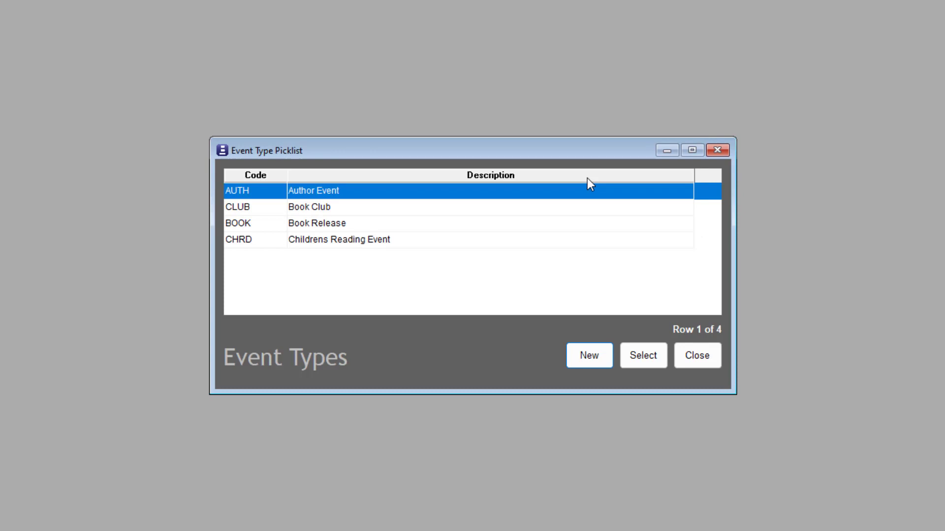
pyautogui.moveTo(697, 356)
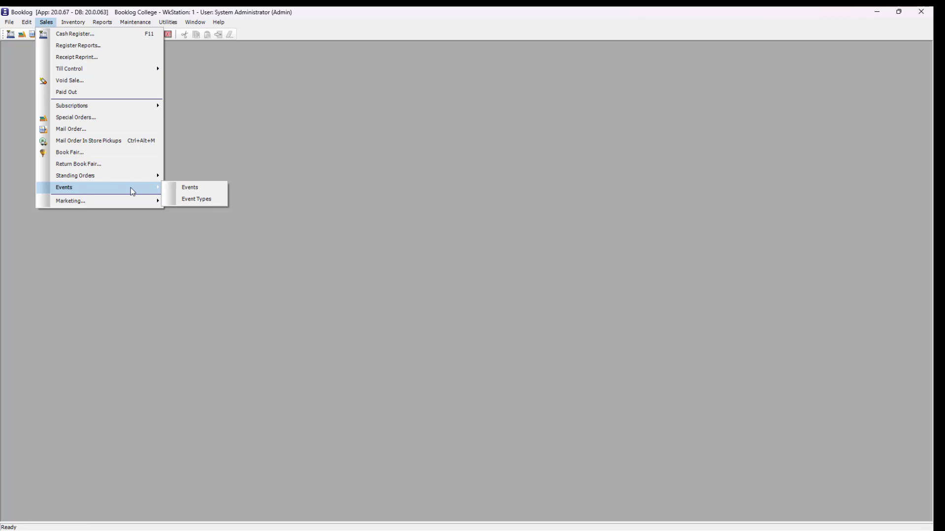
# Step: Open Events Search and start a new Event Detail record
pyautogui.click(189, 187)
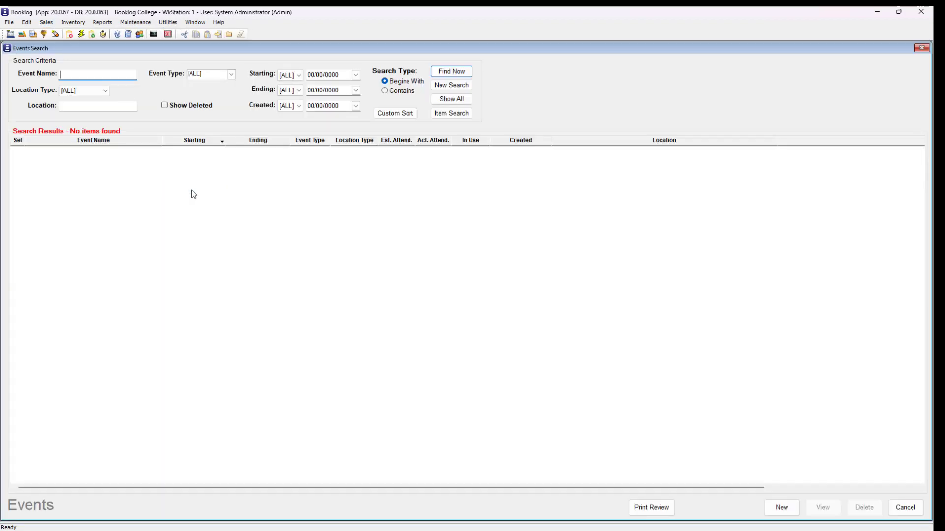
pyautogui.moveTo(199, 168)
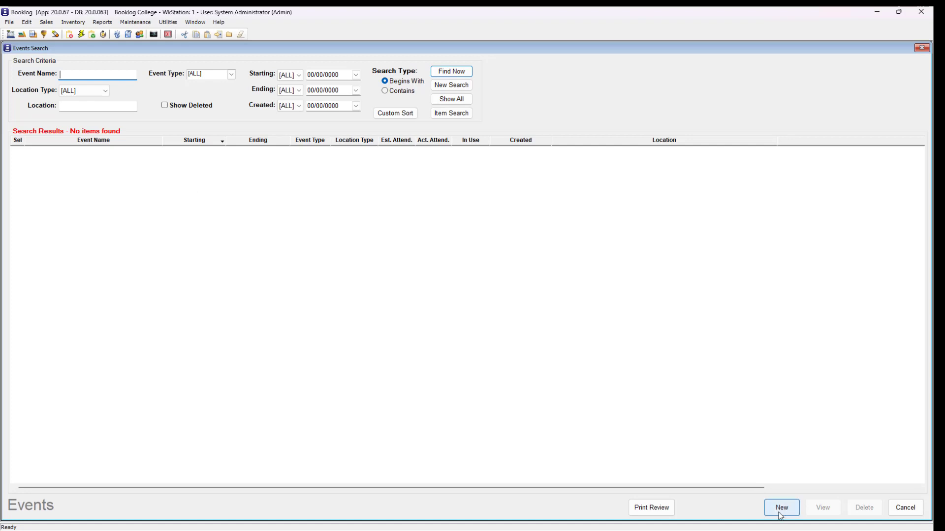
pyautogui.click(783, 508)
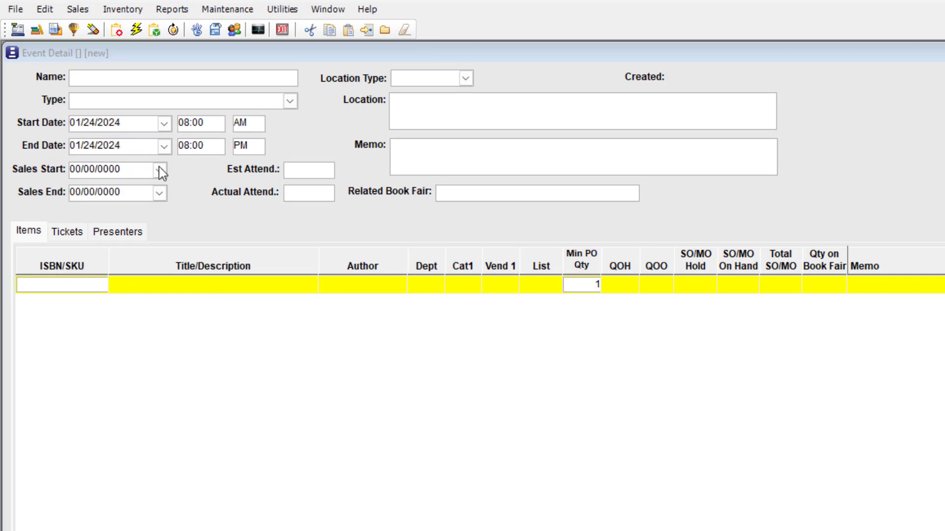
# Step: Set Sales Start to January 26 and Sales End to January 28, 2024
pyautogui.click(159, 170)
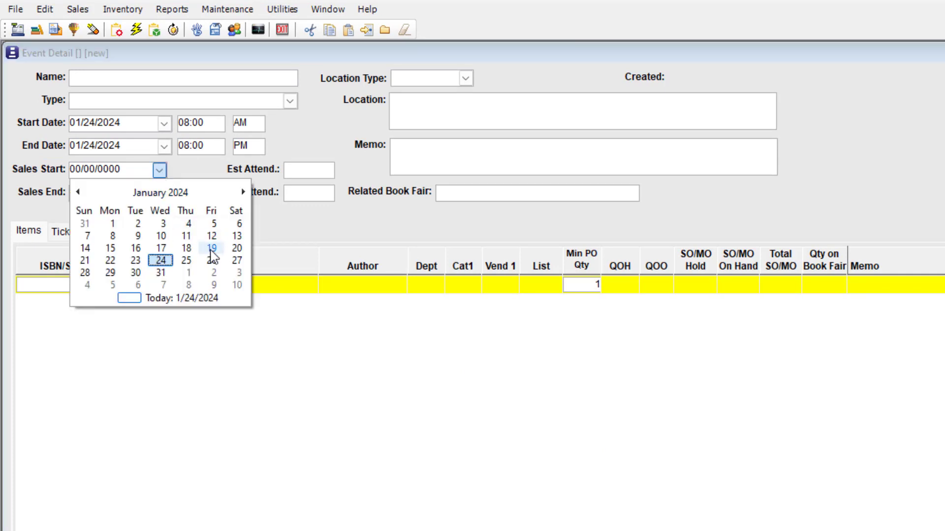
pyautogui.click(186, 261)
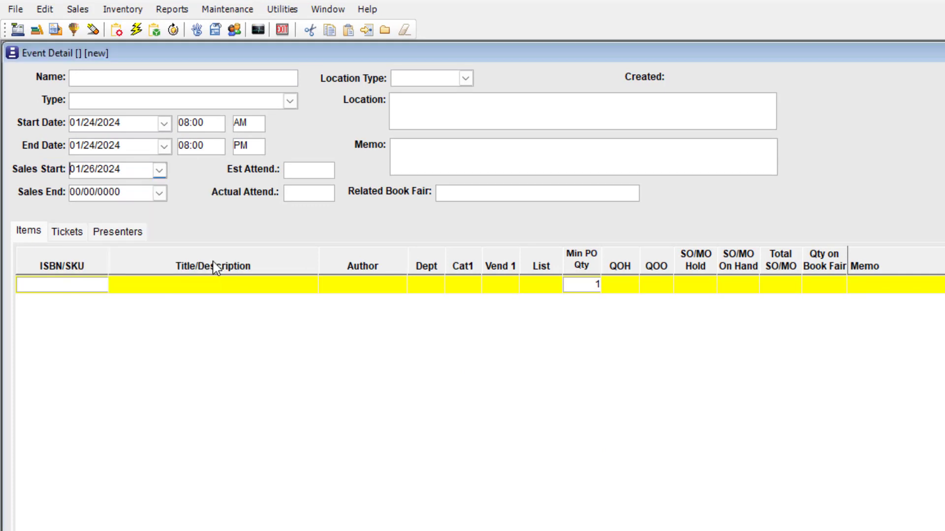
pyautogui.moveTo(213, 254)
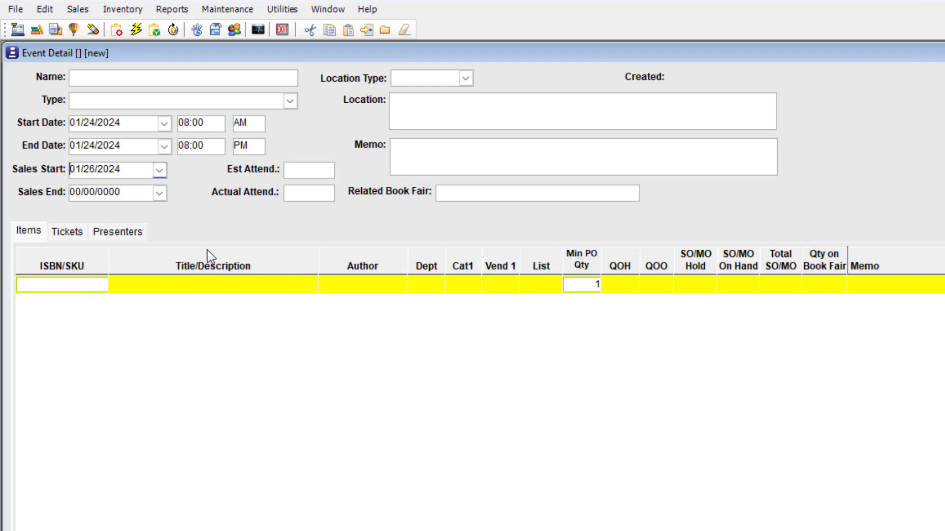
pyautogui.moveTo(158, 202)
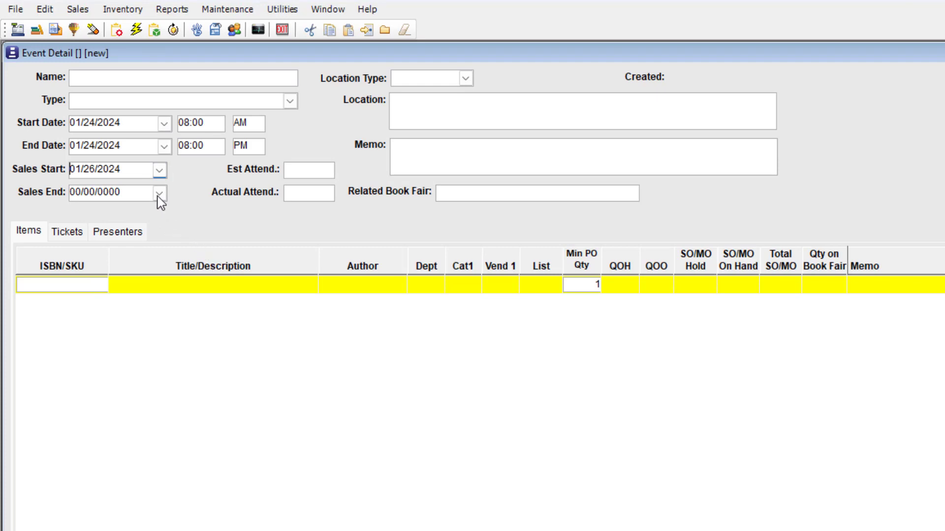
pyautogui.click(159, 193)
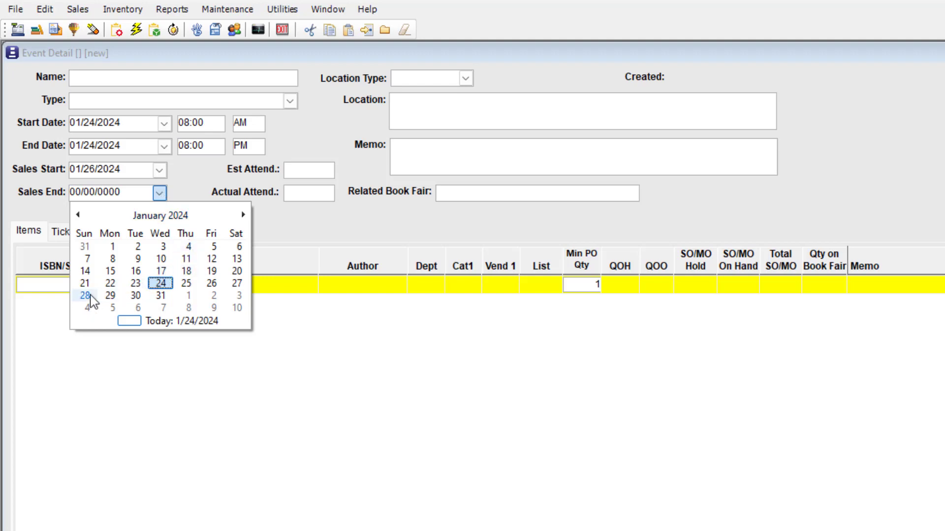
pyautogui.click(84, 294)
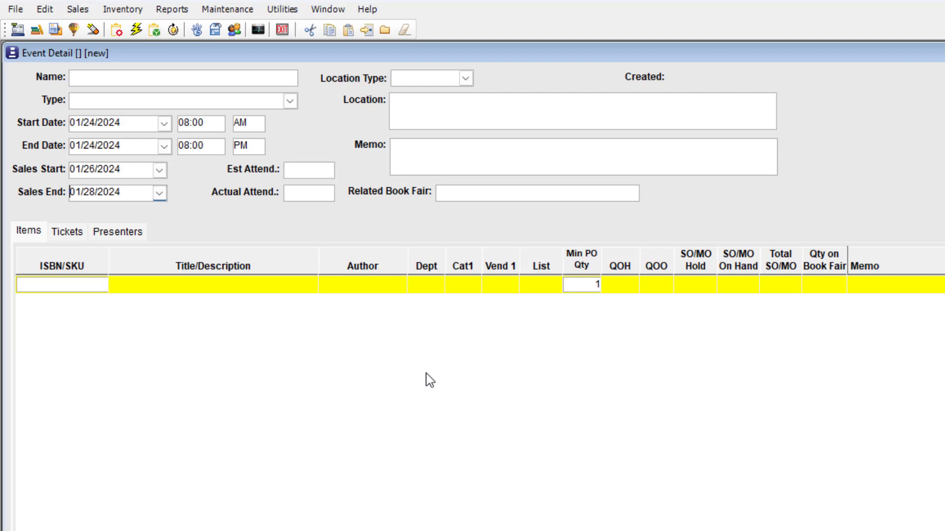
# Step: Cycle through the Items, Tickets and Presenters lists, ending on Presenters
pyautogui.click(118, 231)
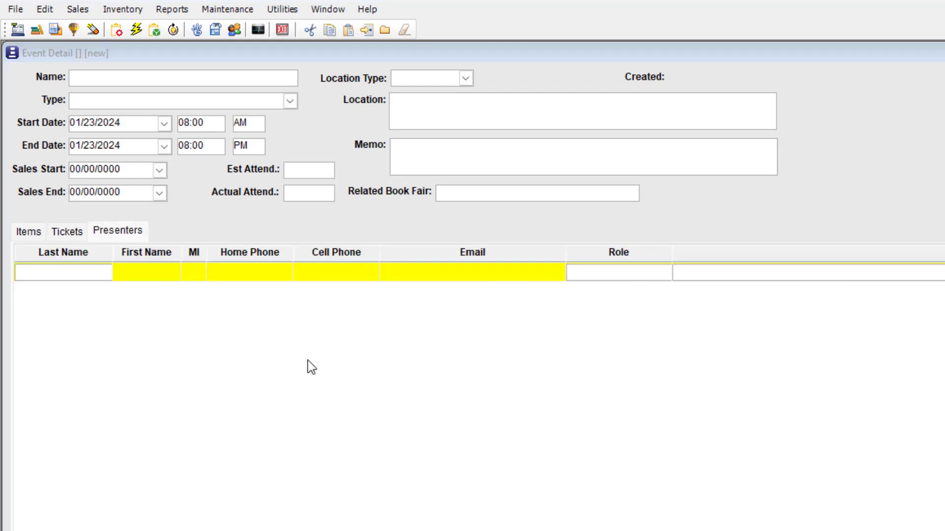
pyautogui.click(27, 232)
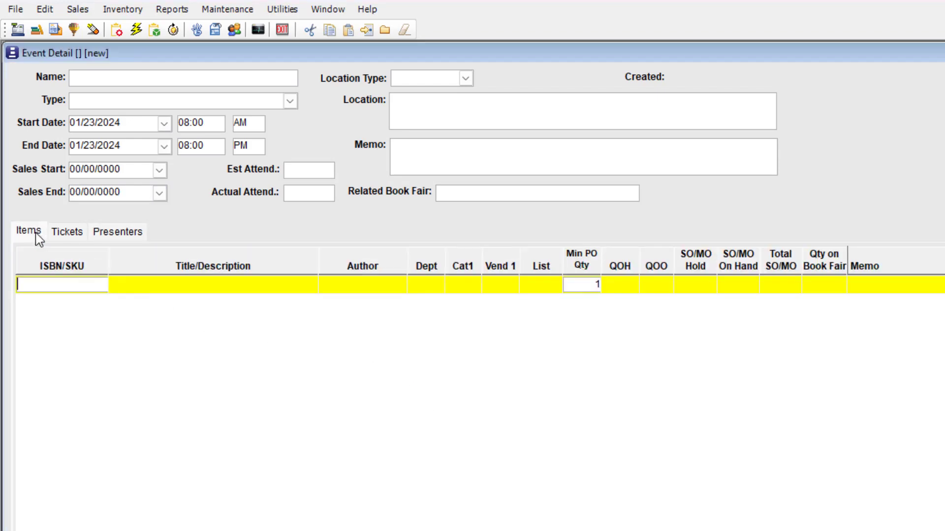
pyautogui.click(67, 231)
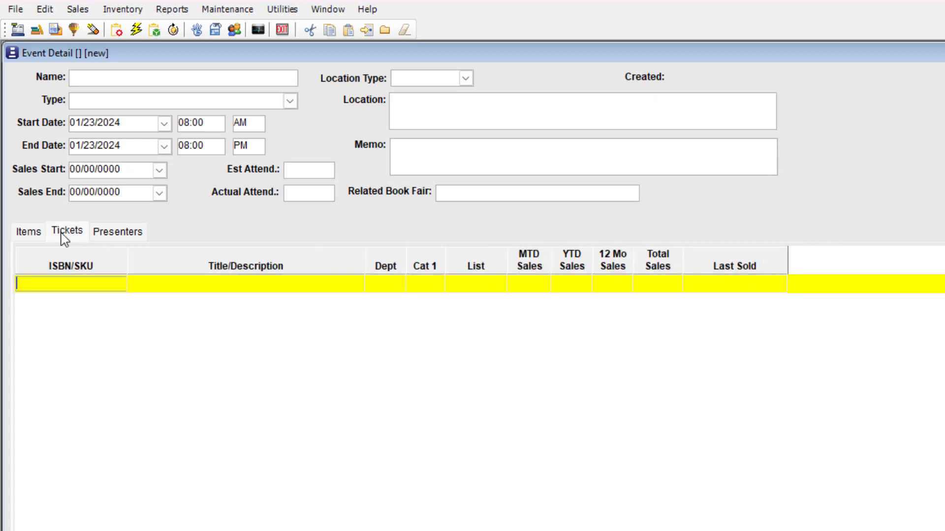
pyautogui.click(117, 231)
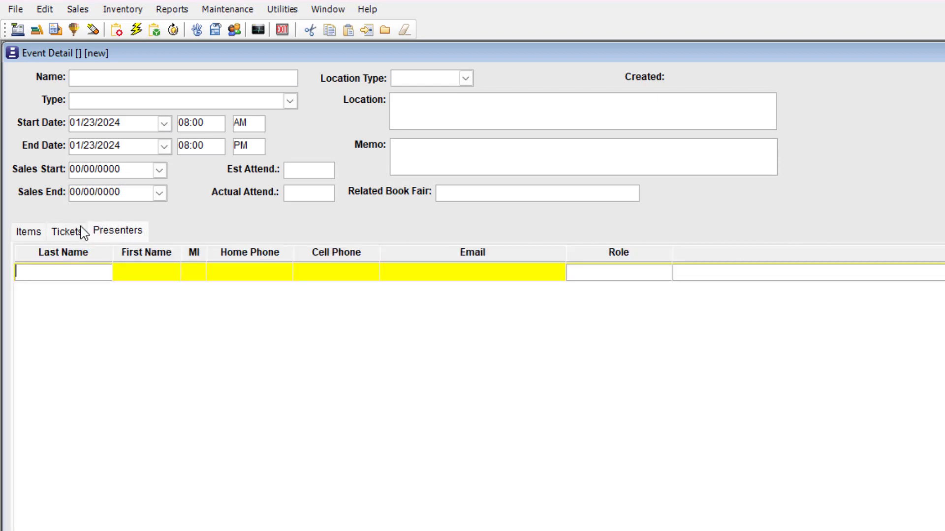
pyautogui.click(23, 231)
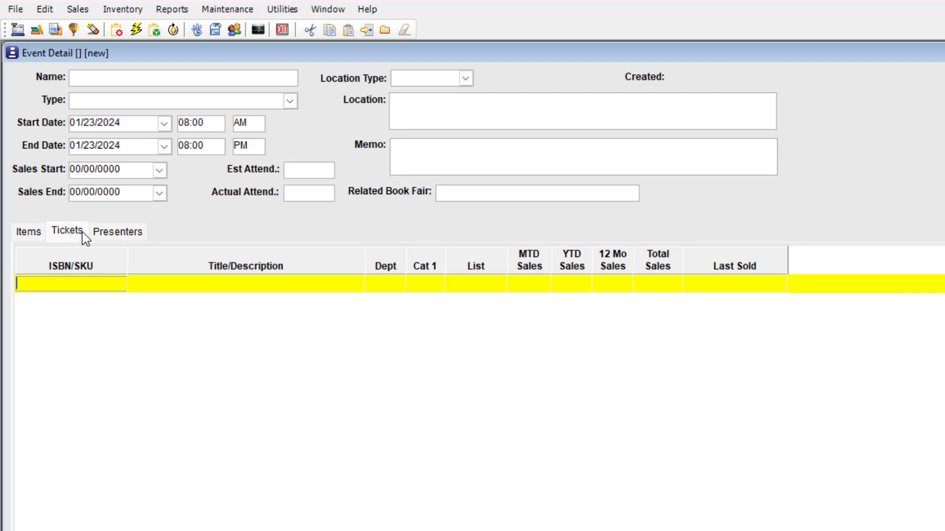
pyautogui.moveTo(108, 248)
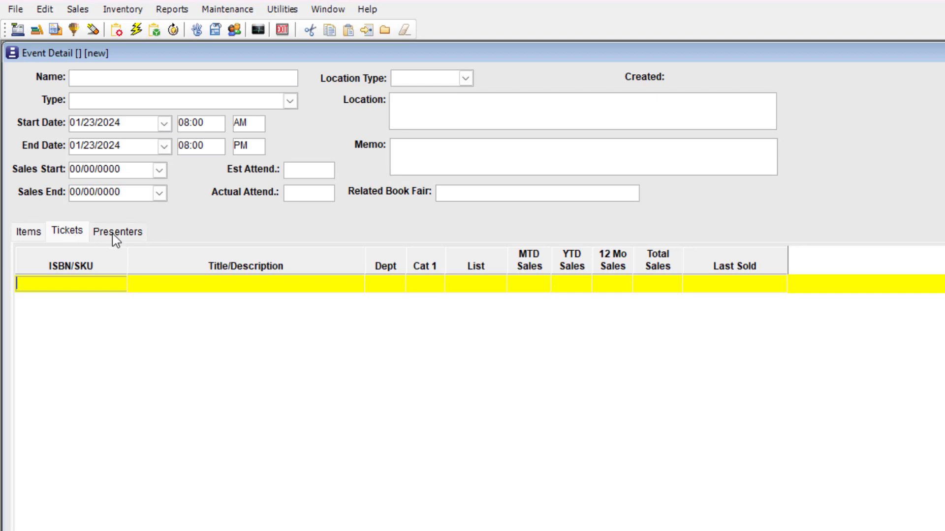
pyautogui.click(117, 232)
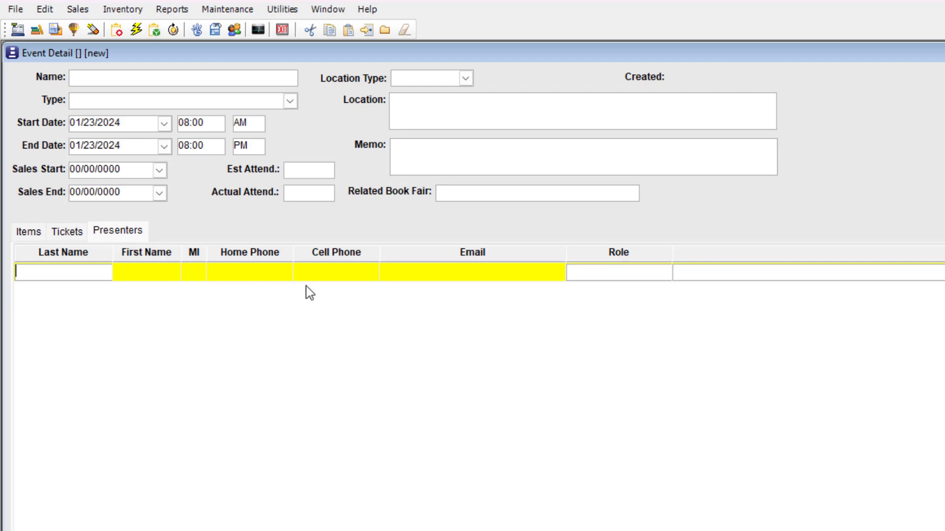
pyautogui.moveTo(810, 469)
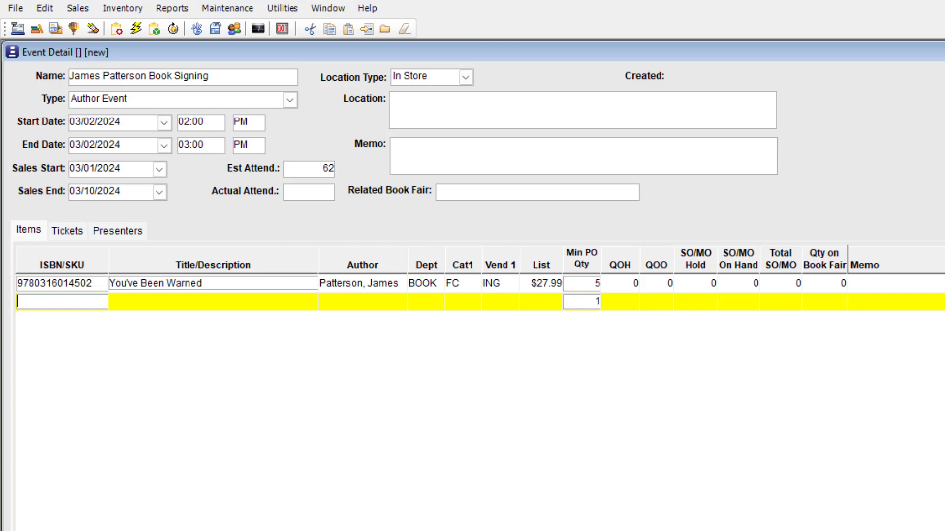
# Step: Add 'You've Been Warned' as an event item with Min PO Qty 5
pyautogui.click(581, 265)
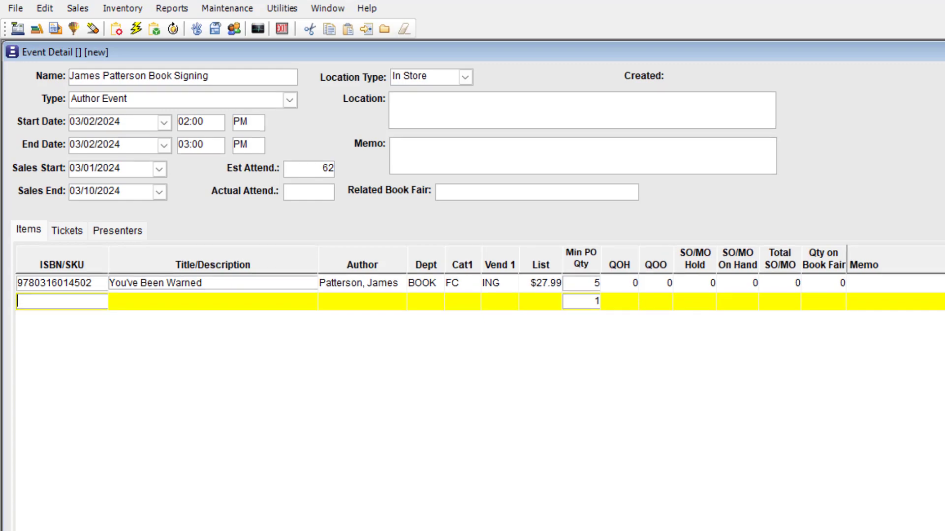
# Step: Import the 'Author Events - Patterson' user list, adding twelve Patterson titles
pyautogui.click(892, 47)
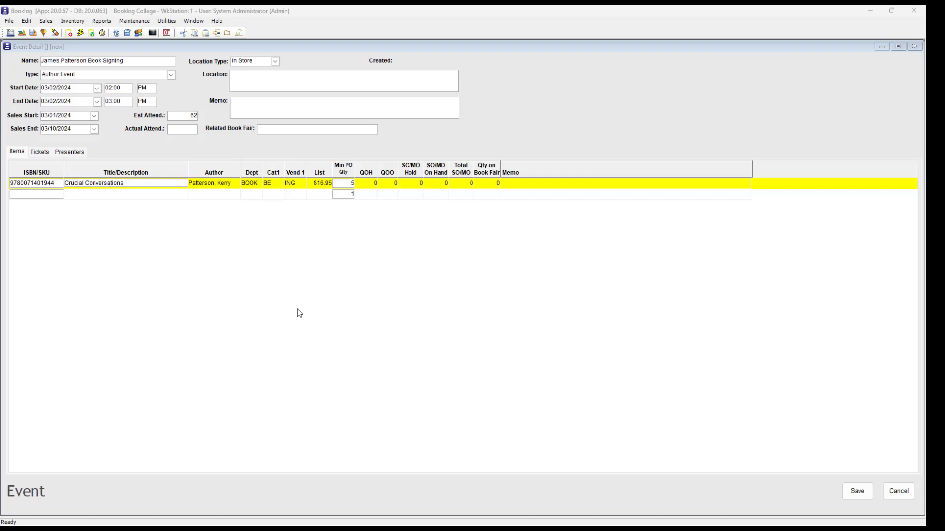
pyautogui.moveTo(38, 33)
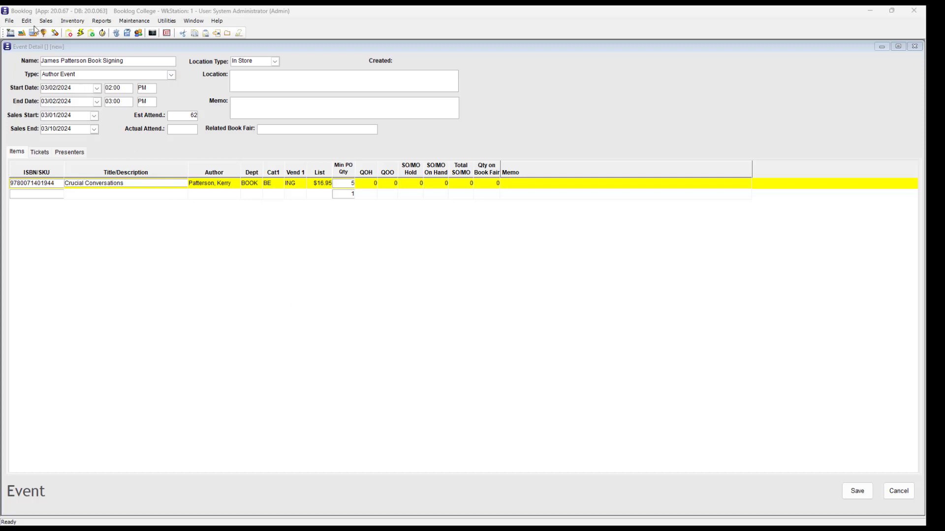
pyautogui.click(24, 21)
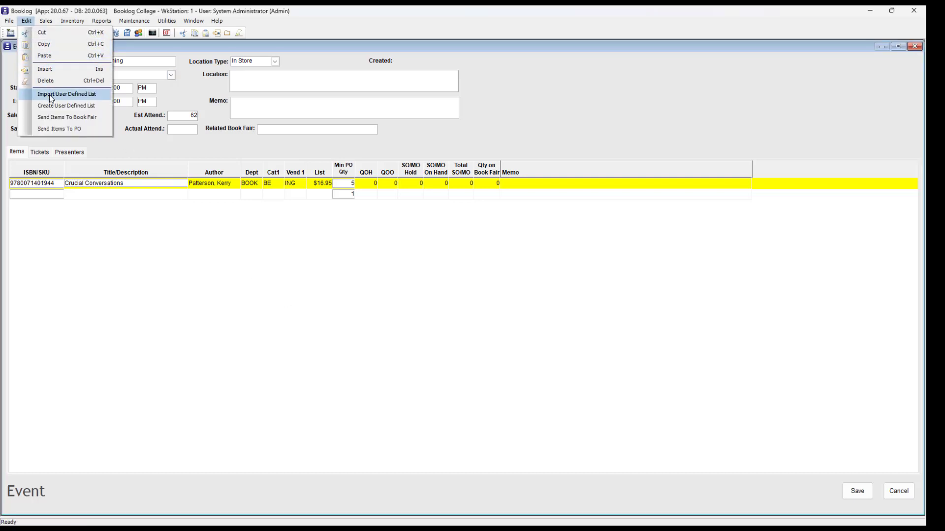
pyautogui.click(68, 94)
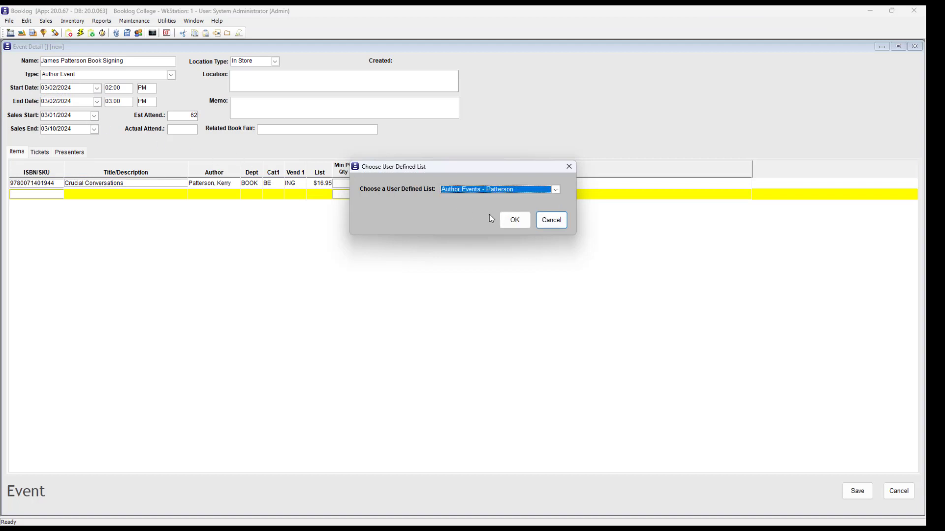
pyautogui.click(514, 220)
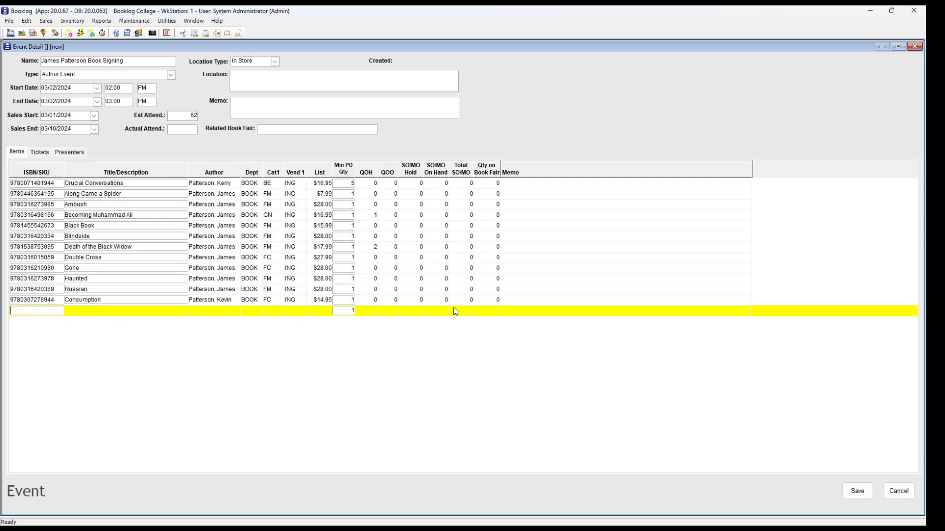
# Step: Look up the In-Store Author Event Ticket ($5.00) in inventory and add it
pyautogui.click(39, 151)
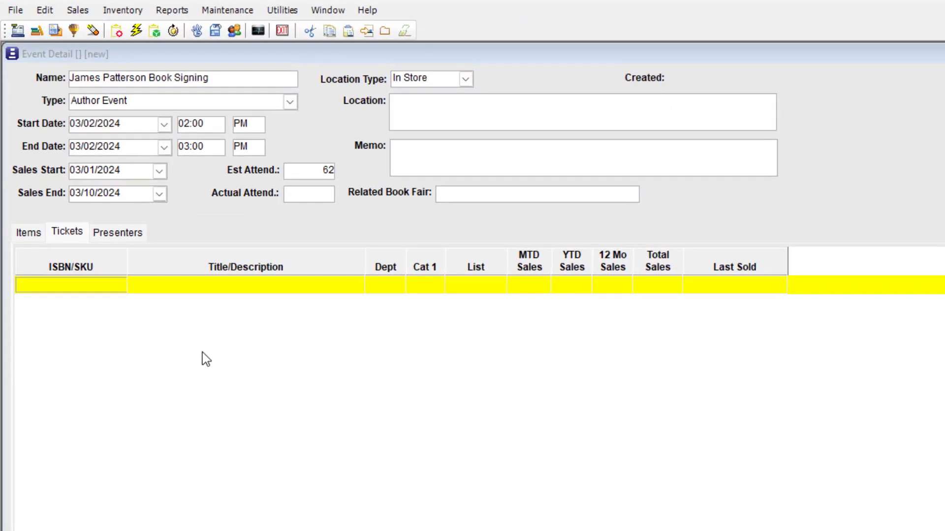
pyautogui.click(42, 299)
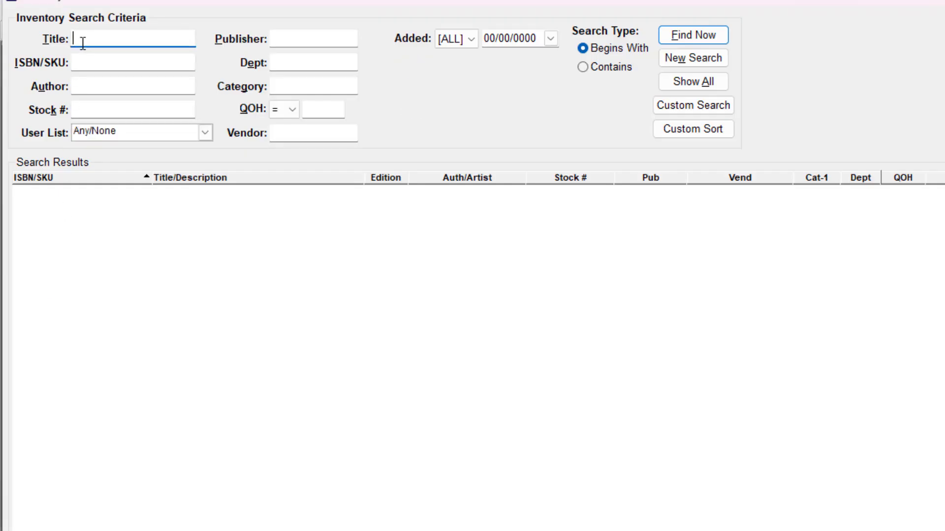
pyautogui.write('ims')
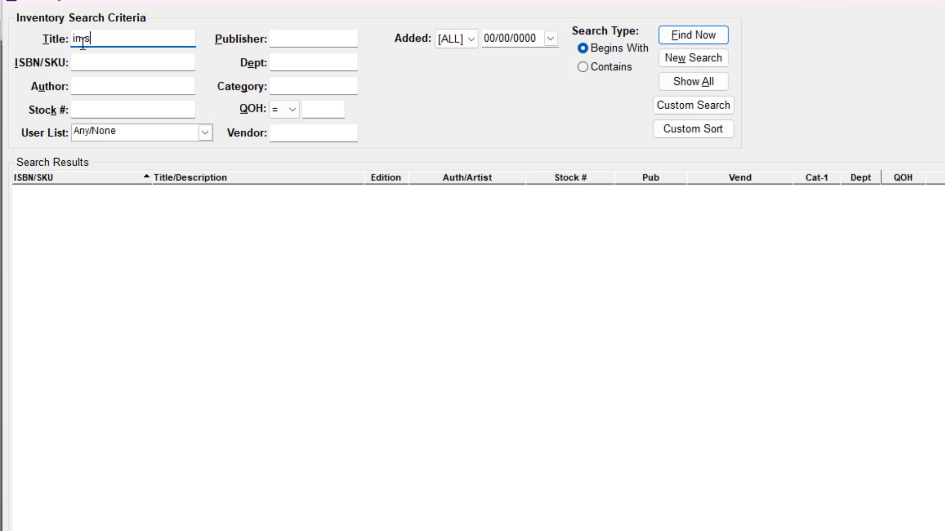
pyautogui.click(693, 35)
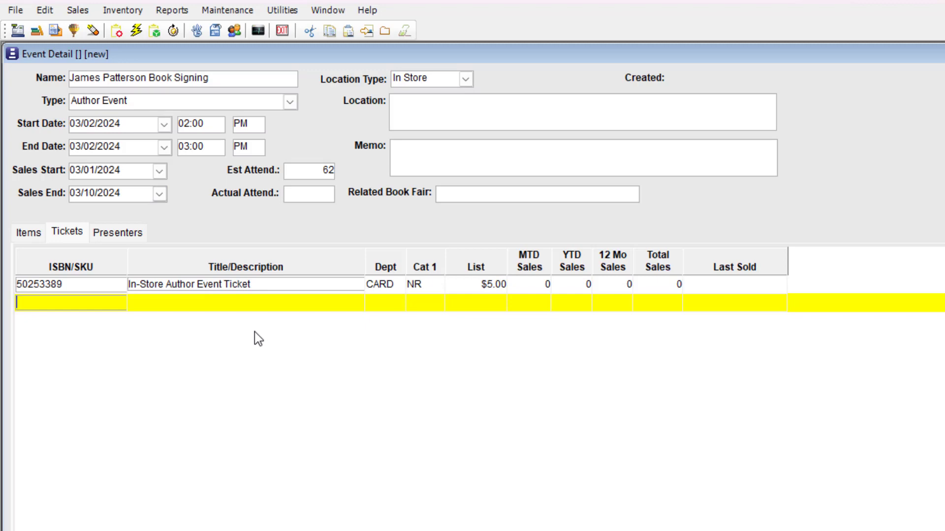
pyautogui.moveTo(342, 405)
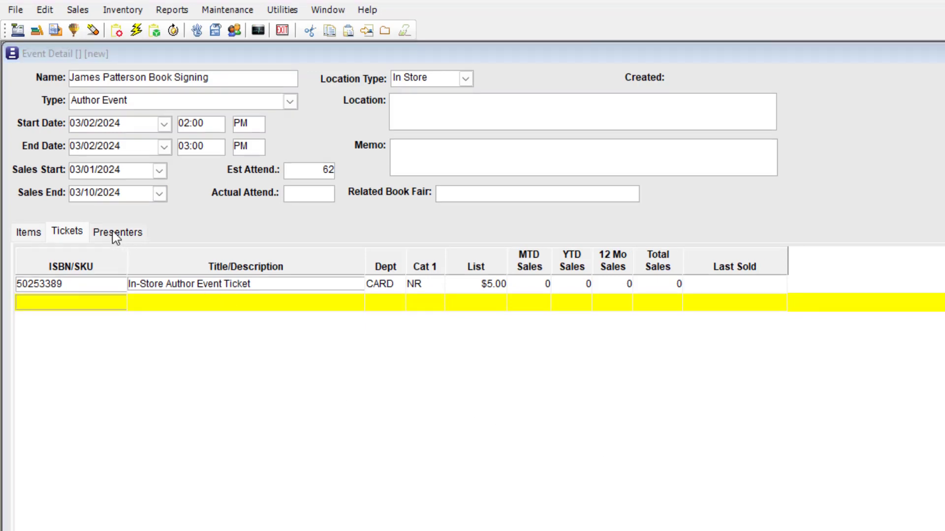
pyautogui.click(118, 232)
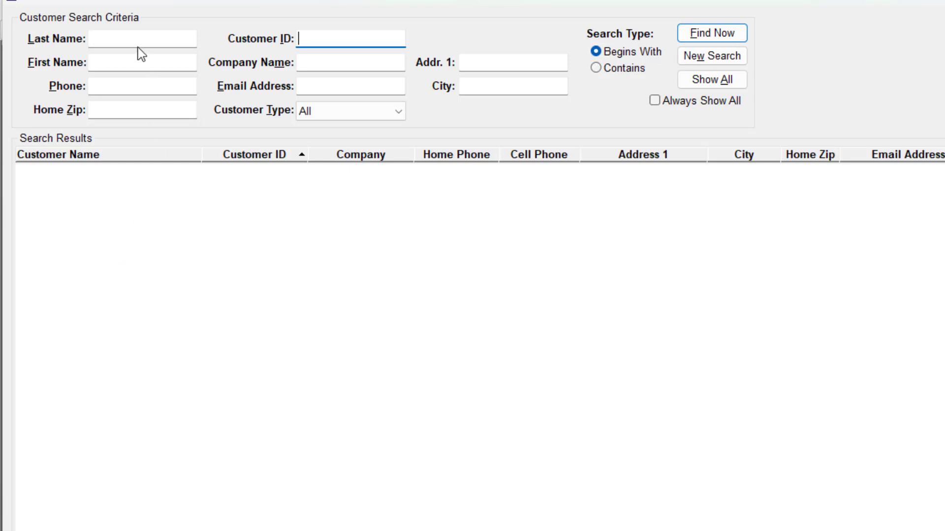
# Step: Add customer 'Melvi…' as Presenter with note 'Will arrive 30 min before event'
pyautogui.write('Melville')
pyautogui.write('P')
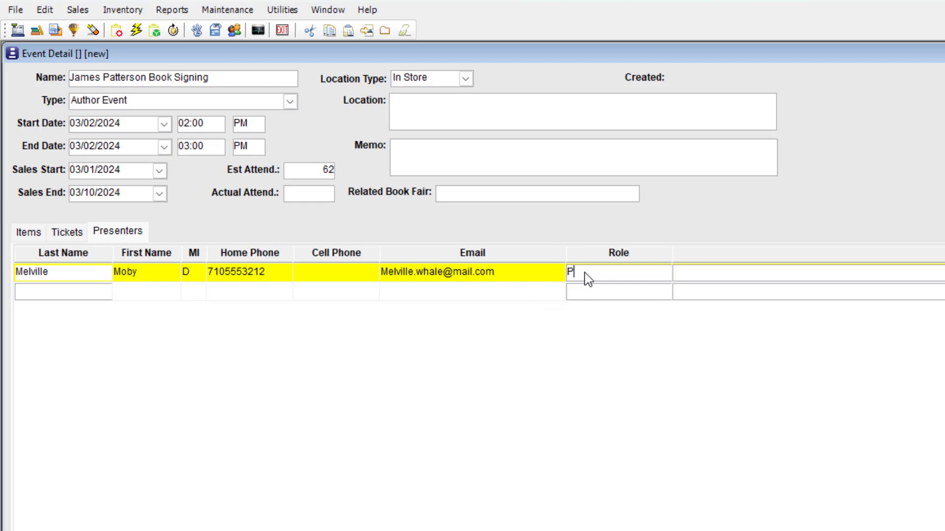
pyautogui.write('resenter')
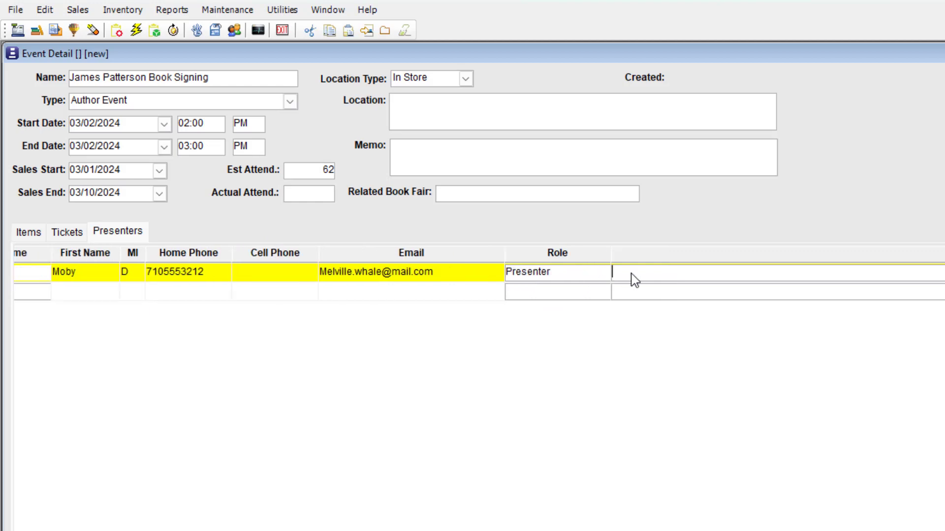
pyautogui.write('Will arri')
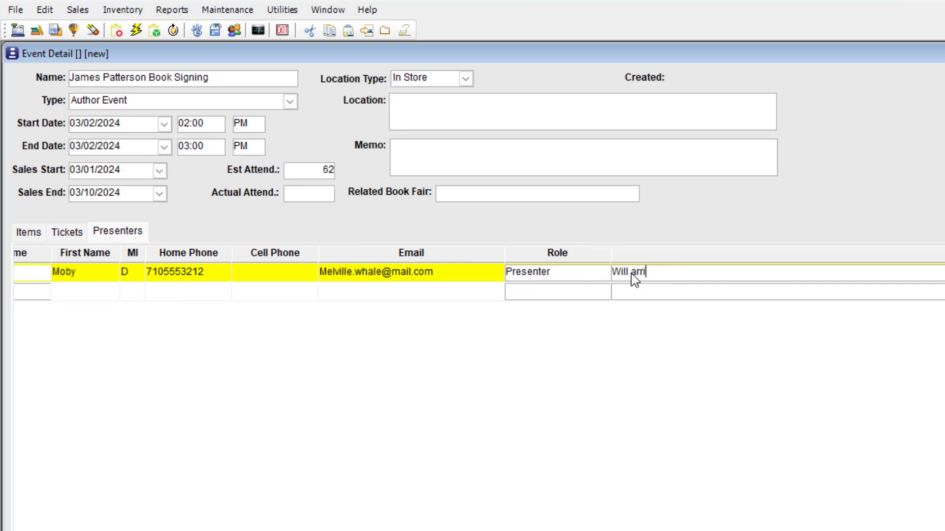
pyautogui.write('ve 30 min')
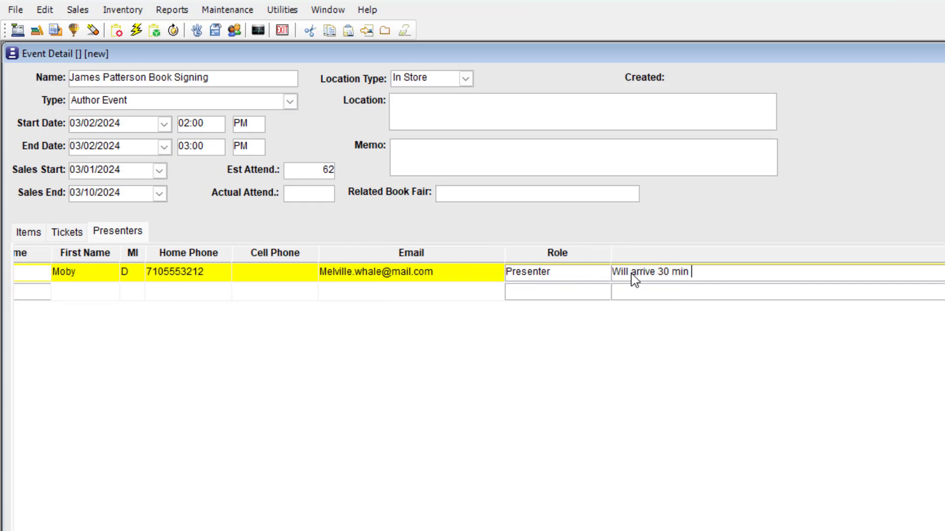
pyautogui.write('before event')
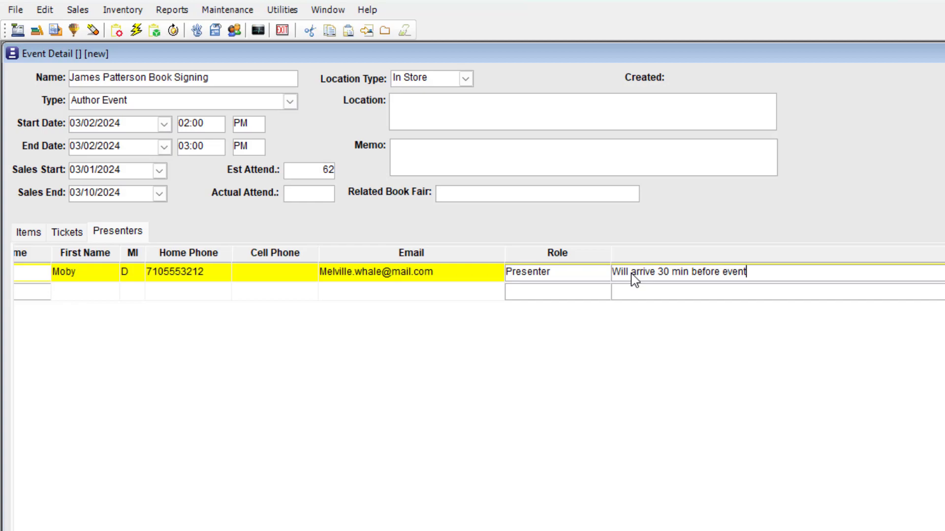
pyautogui.moveTo(599, 407)
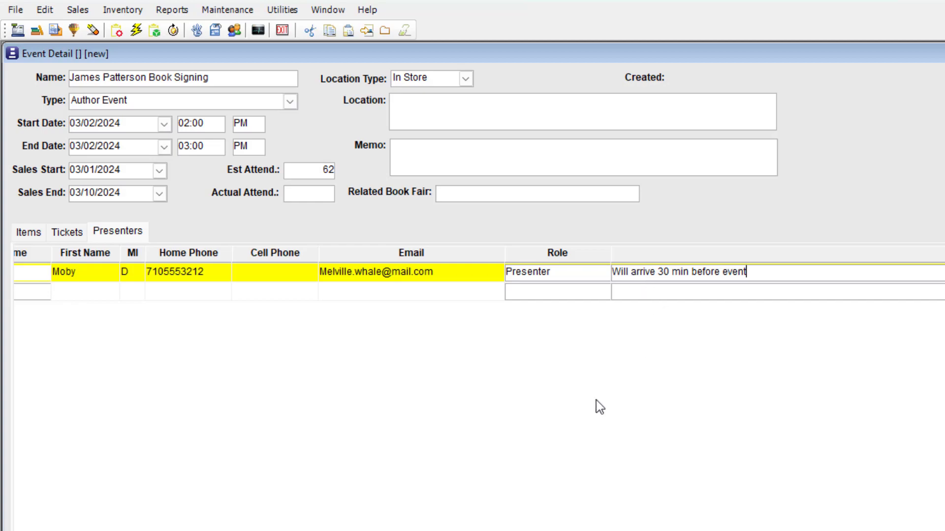
pyautogui.click(28, 231)
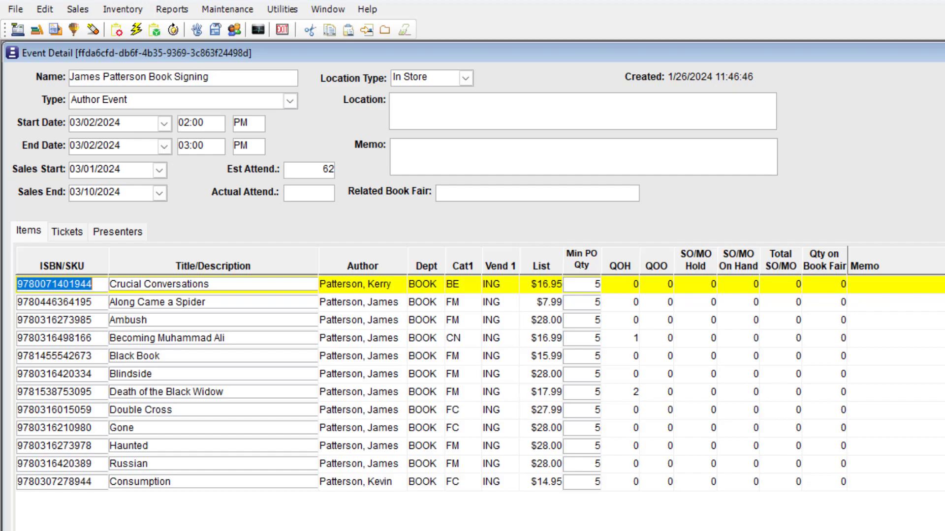
# Step: Open Edit > Send Items To PO to show the draft purchase order parameters
pyautogui.click(22, 18)
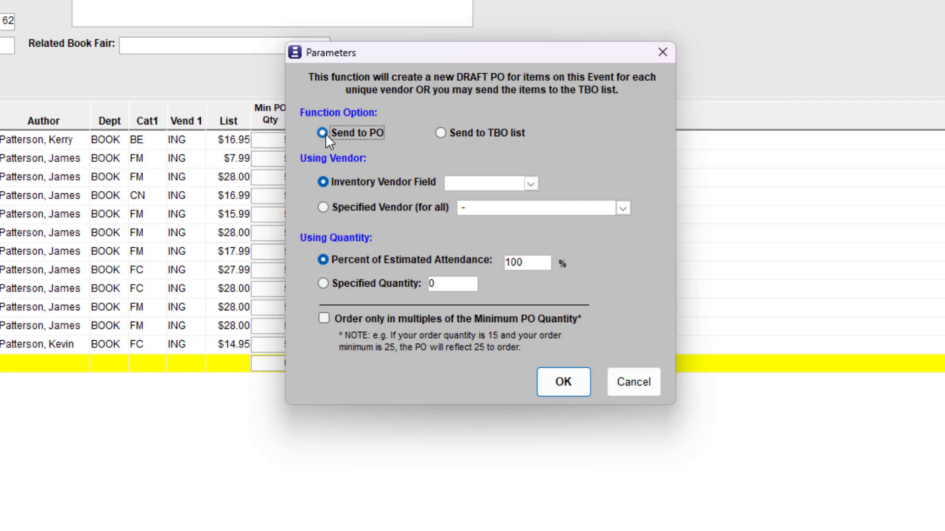
# Step: Send event items to a draft PO, using one vendor for all: ING - INGRAM BOOK CO
pyautogui.click(439, 134)
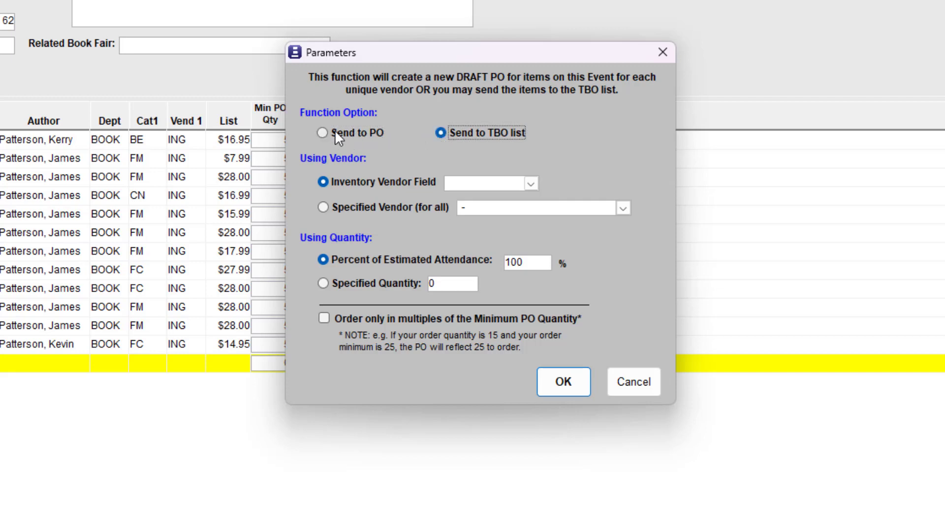
pyautogui.click(322, 132)
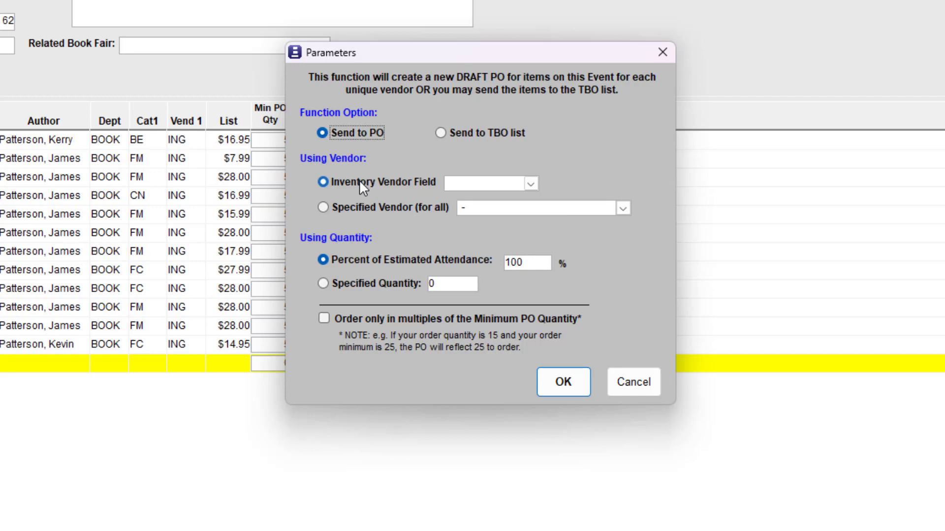
pyautogui.moveTo(332, 193)
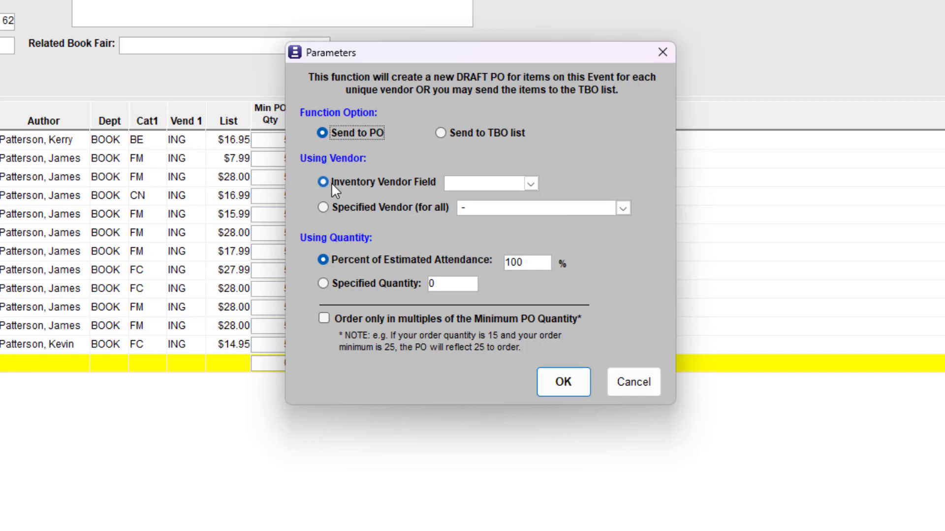
pyautogui.moveTo(426, 188)
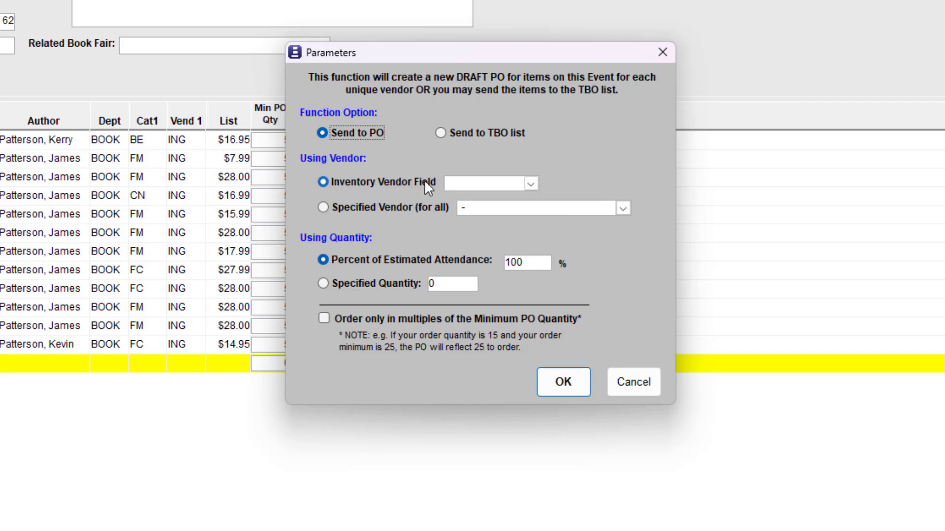
pyautogui.click(530, 183)
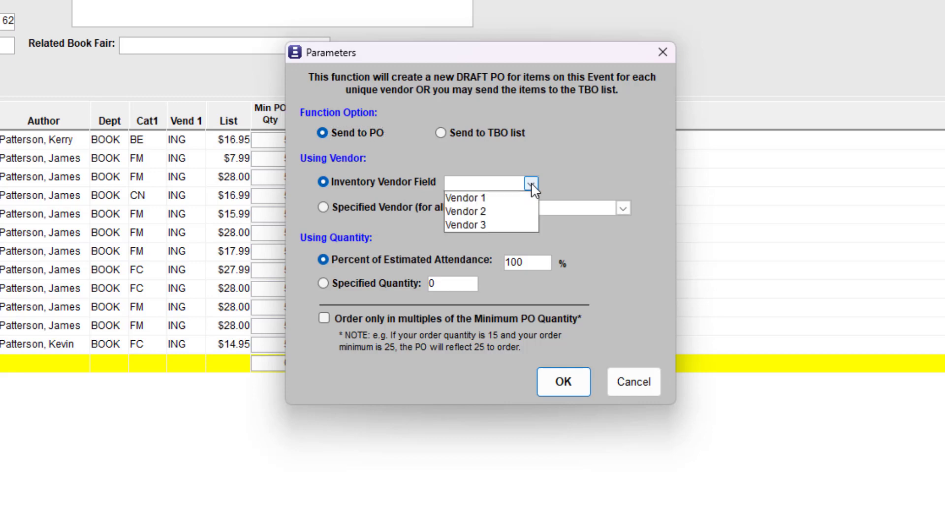
pyautogui.click(466, 198)
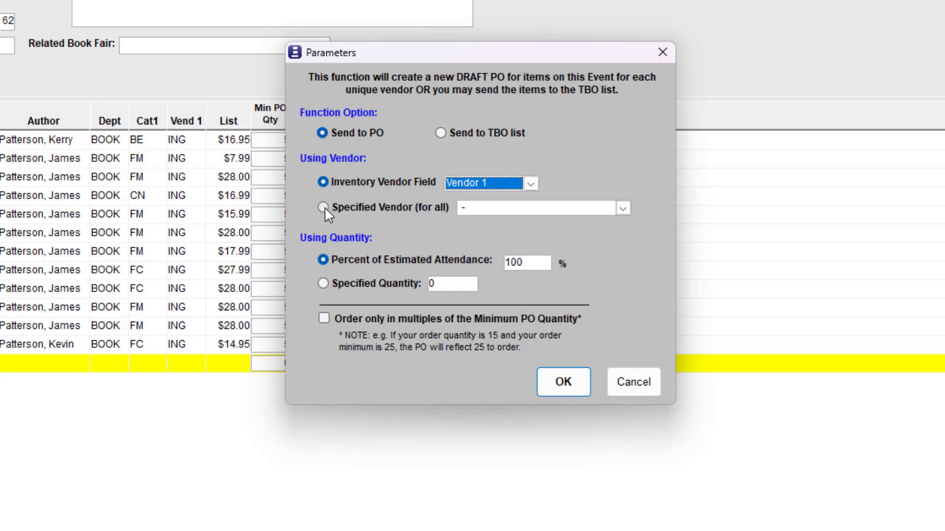
pyautogui.click(322, 207)
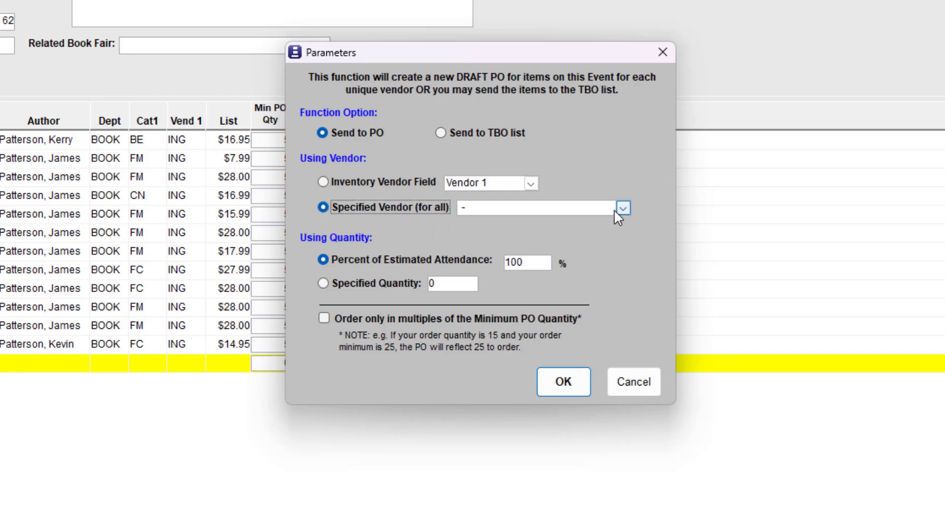
pyautogui.click(622, 208)
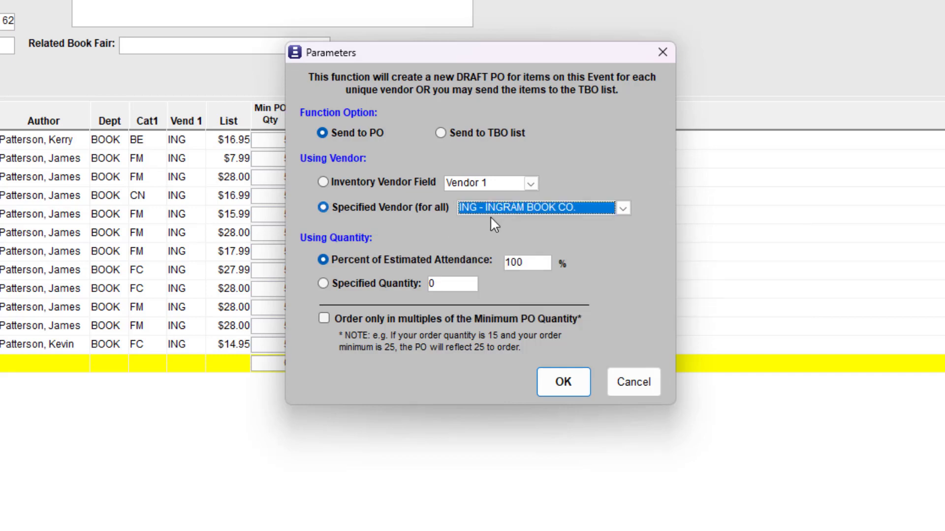
# Step: Set 80% estimated attendance, Specified Quantity, and order only in minimum-PO-quantity multiples
pyautogui.click(323, 260)
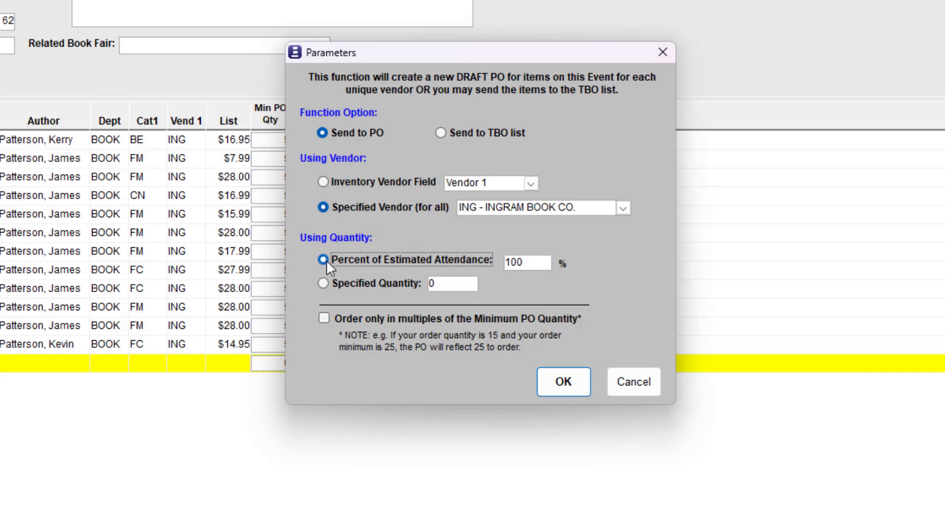
pyautogui.click(523, 263)
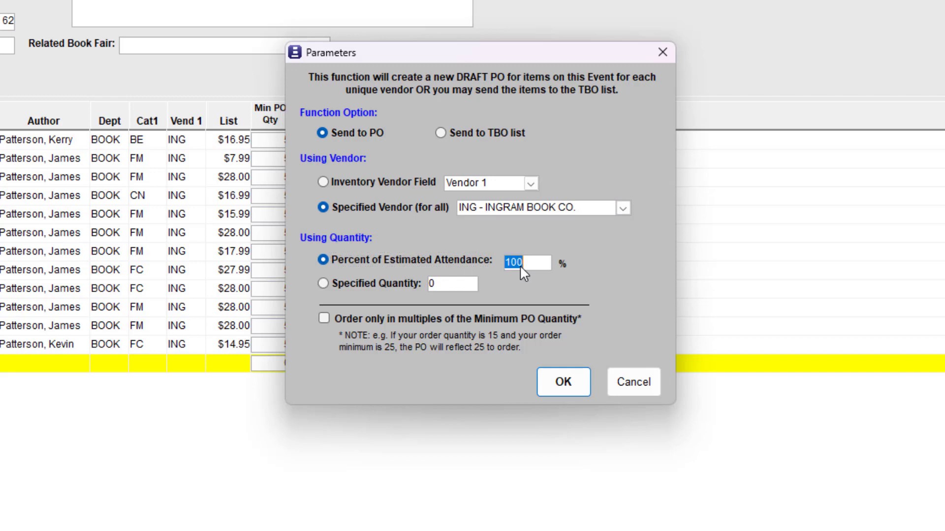
pyautogui.write('80')
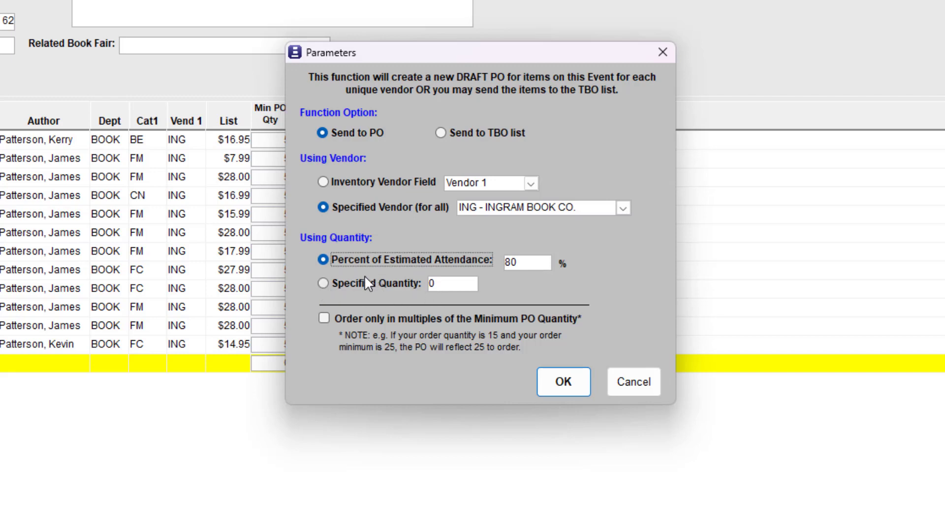
pyautogui.click(323, 283)
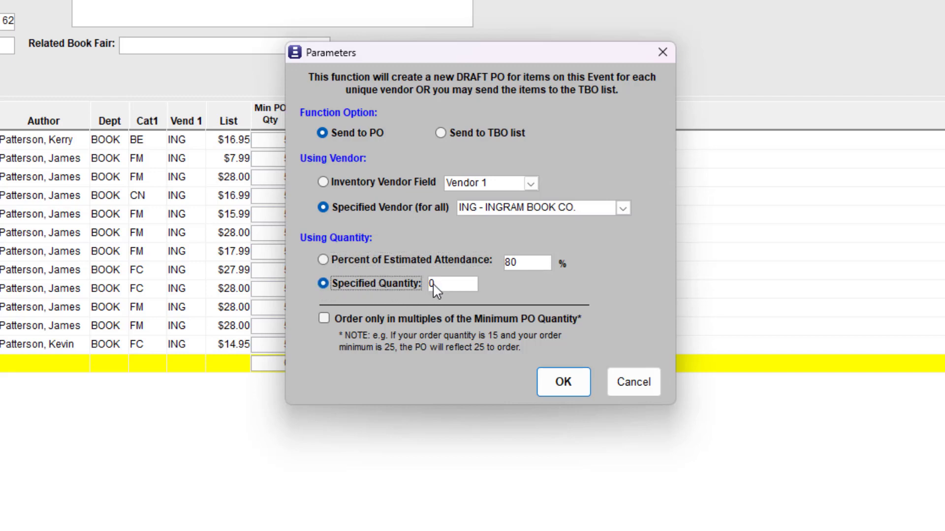
pyautogui.click(452, 284)
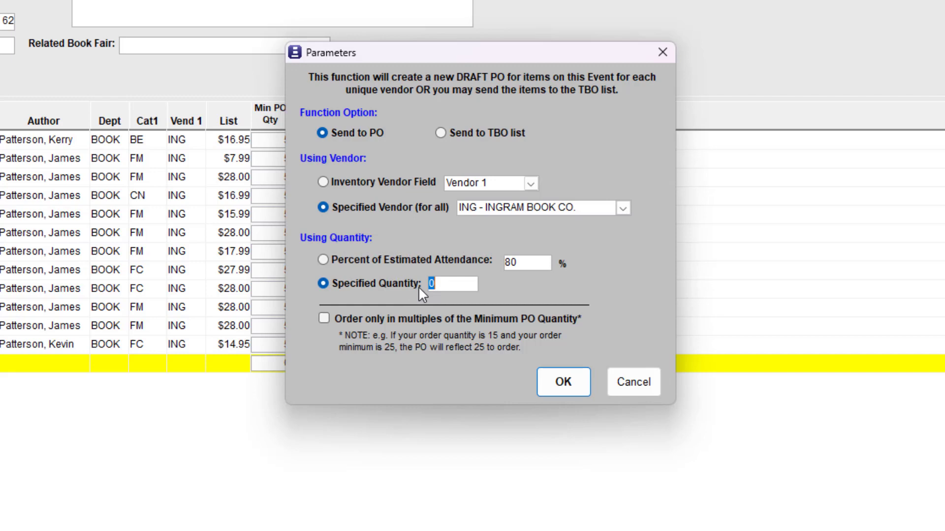
pyautogui.click(324, 318)
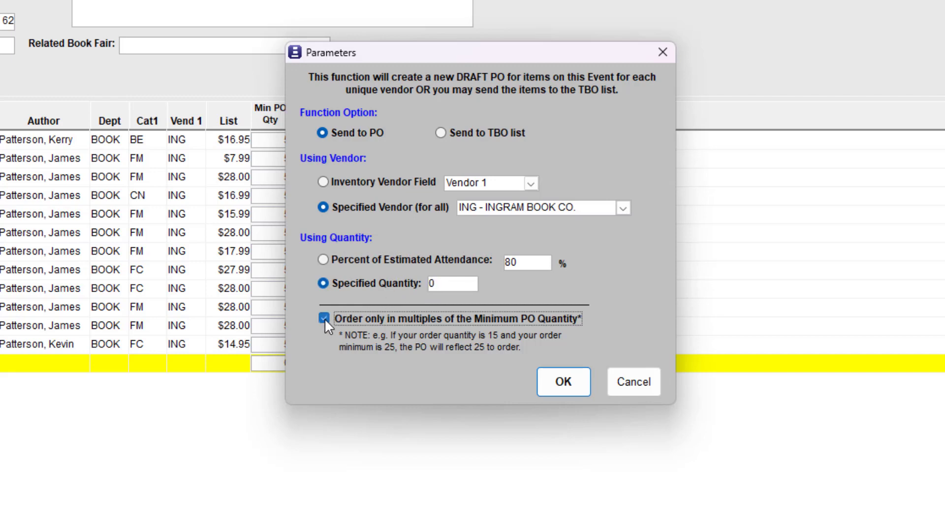
pyautogui.moveTo(434, 327)
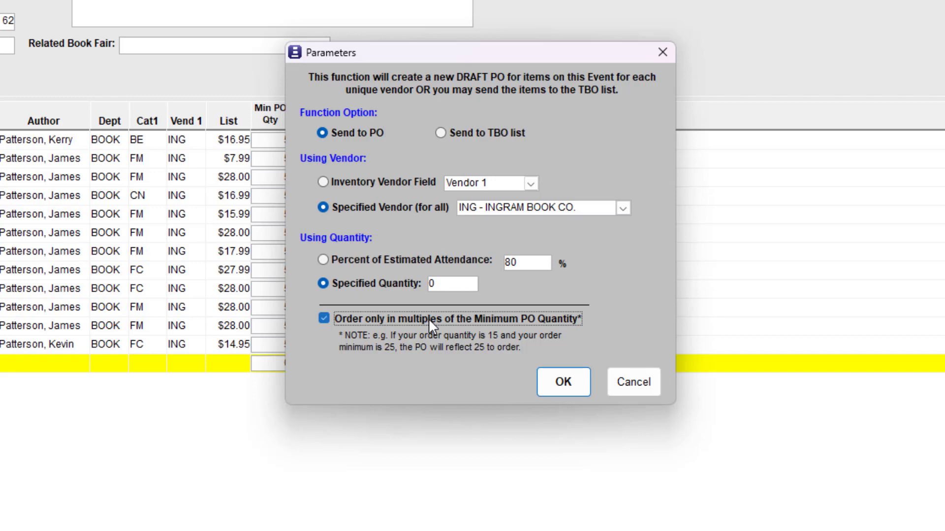
pyautogui.moveTo(510, 346)
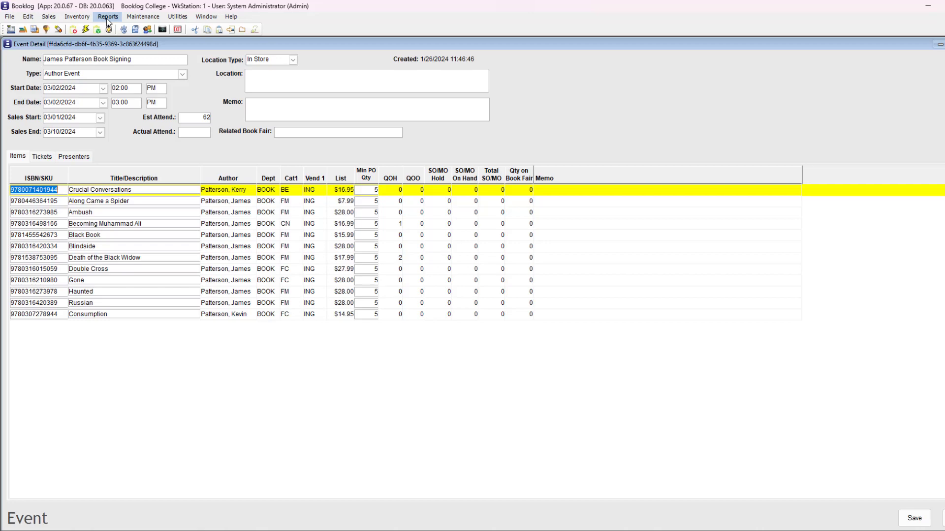
# Step: Search the event reports, browse Event Ticket Sales, then open Event Item Sales
pyautogui.click(109, 16)
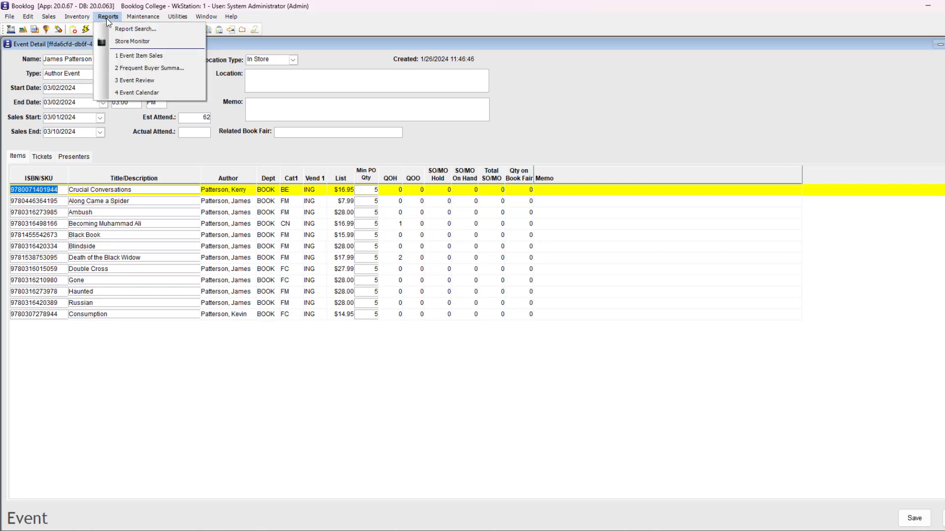
pyautogui.click(137, 29)
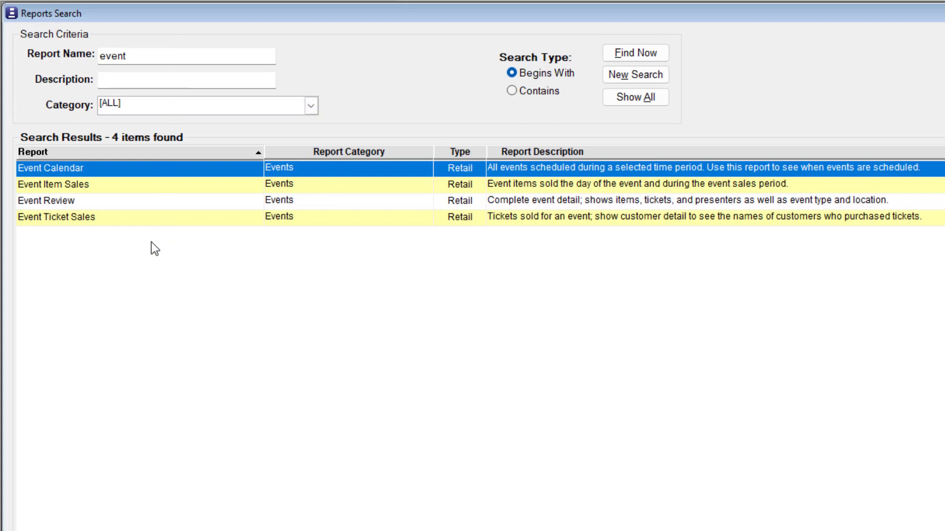
pyautogui.moveTo(151, 255)
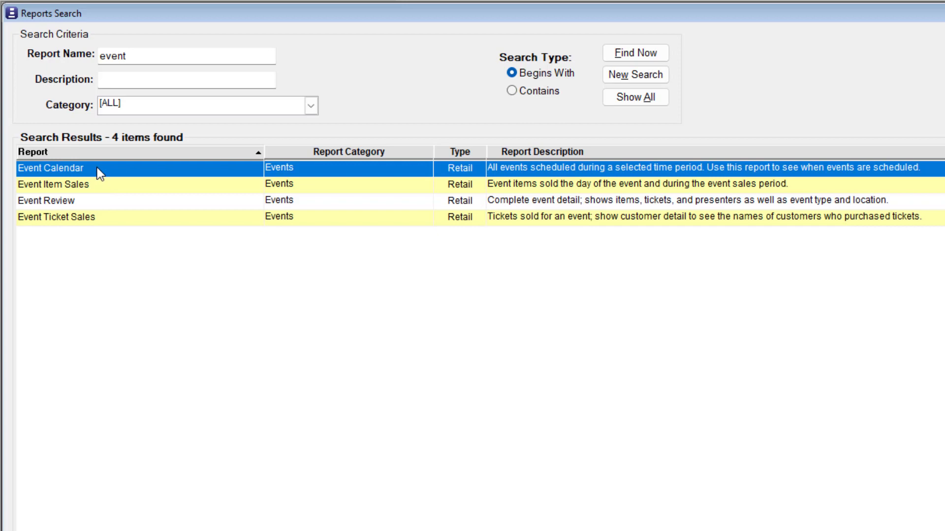
pyautogui.moveTo(97, 224)
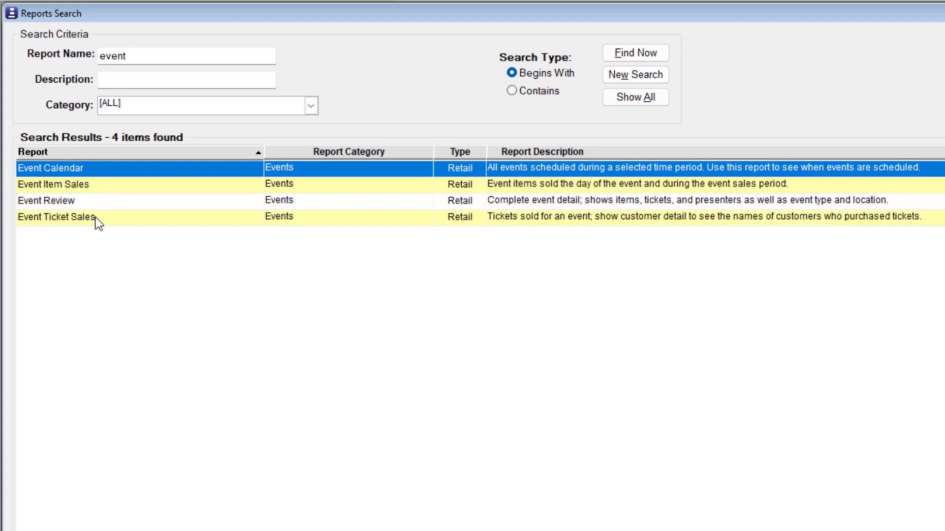
pyautogui.click(54, 217)
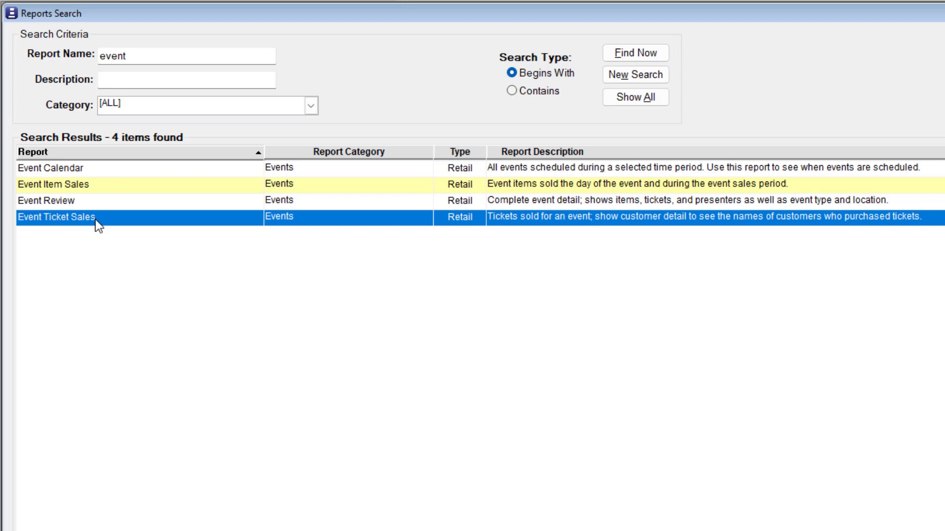
pyautogui.moveTo(98, 216)
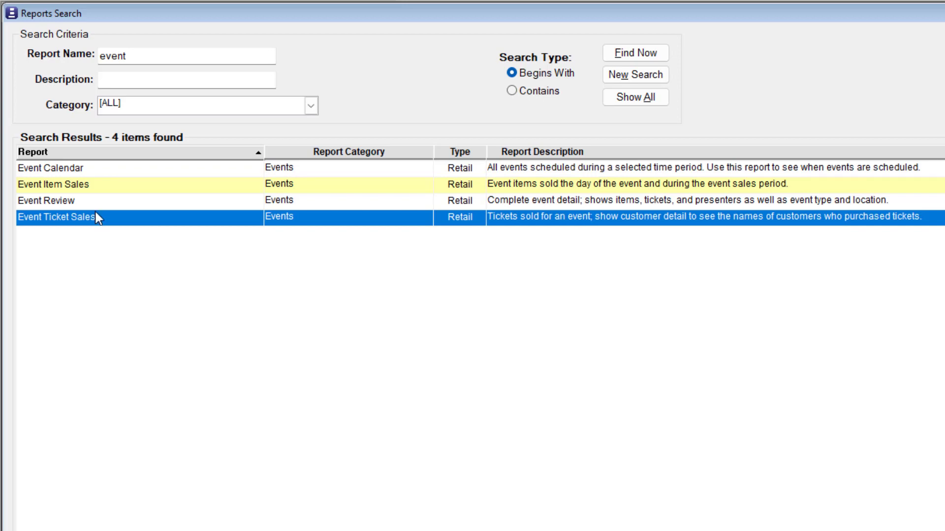
pyautogui.click(54, 184)
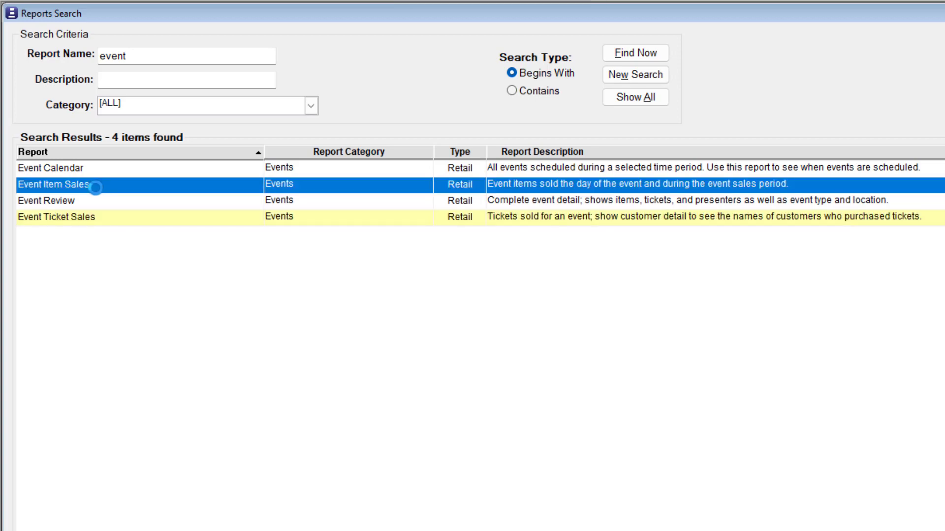
pyautogui.doubleClick(54, 186)
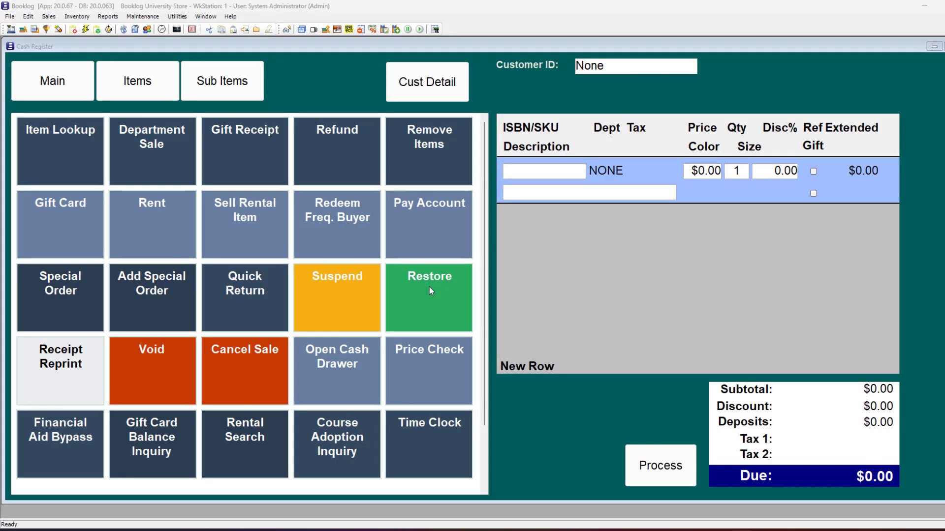
# Step: Search reports for 'sales', open a sales report, and pick the On Events Between end date
pyautogui.click(108, 30)
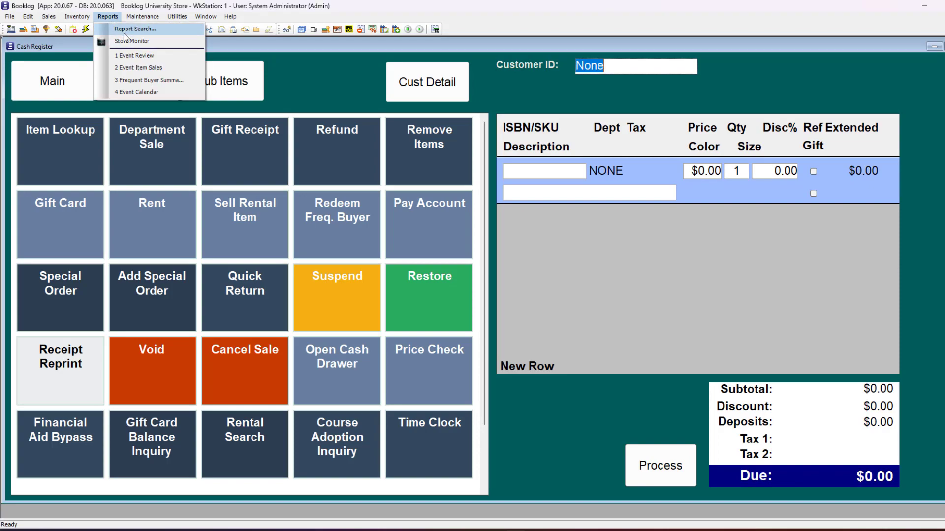
pyautogui.click(134, 29)
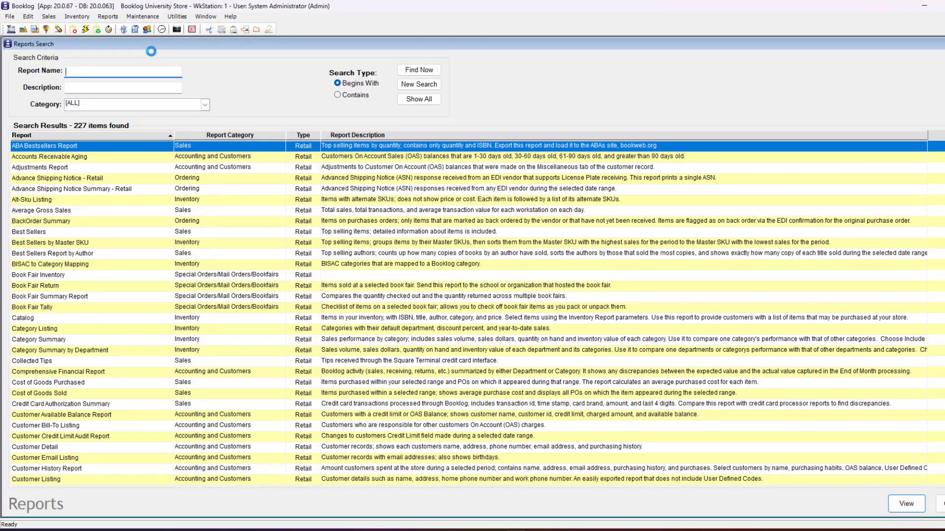
pyautogui.write('sales')
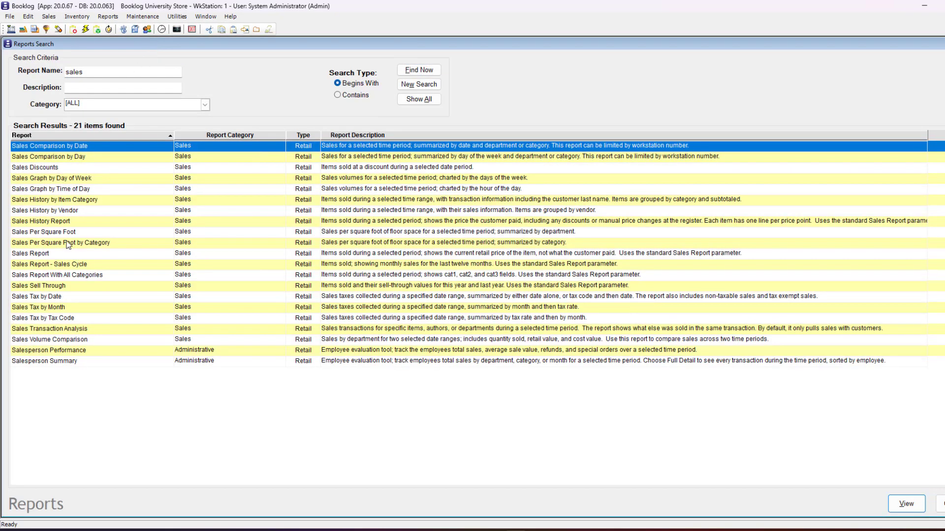
pyautogui.doubleClick(25, 253)
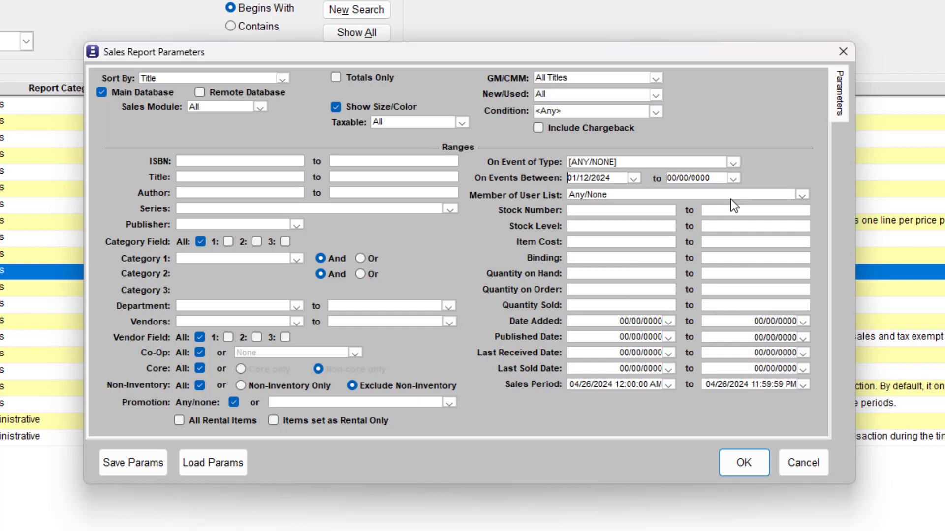
pyautogui.click(732, 177)
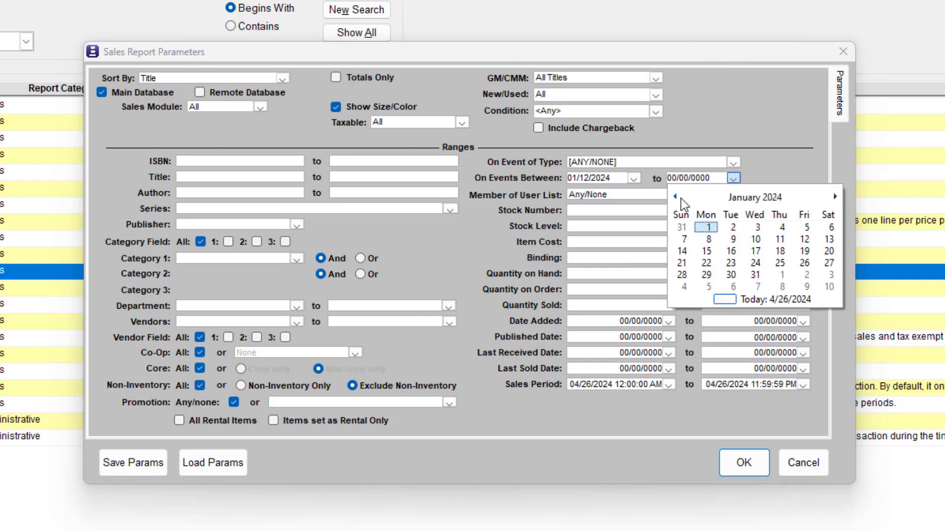